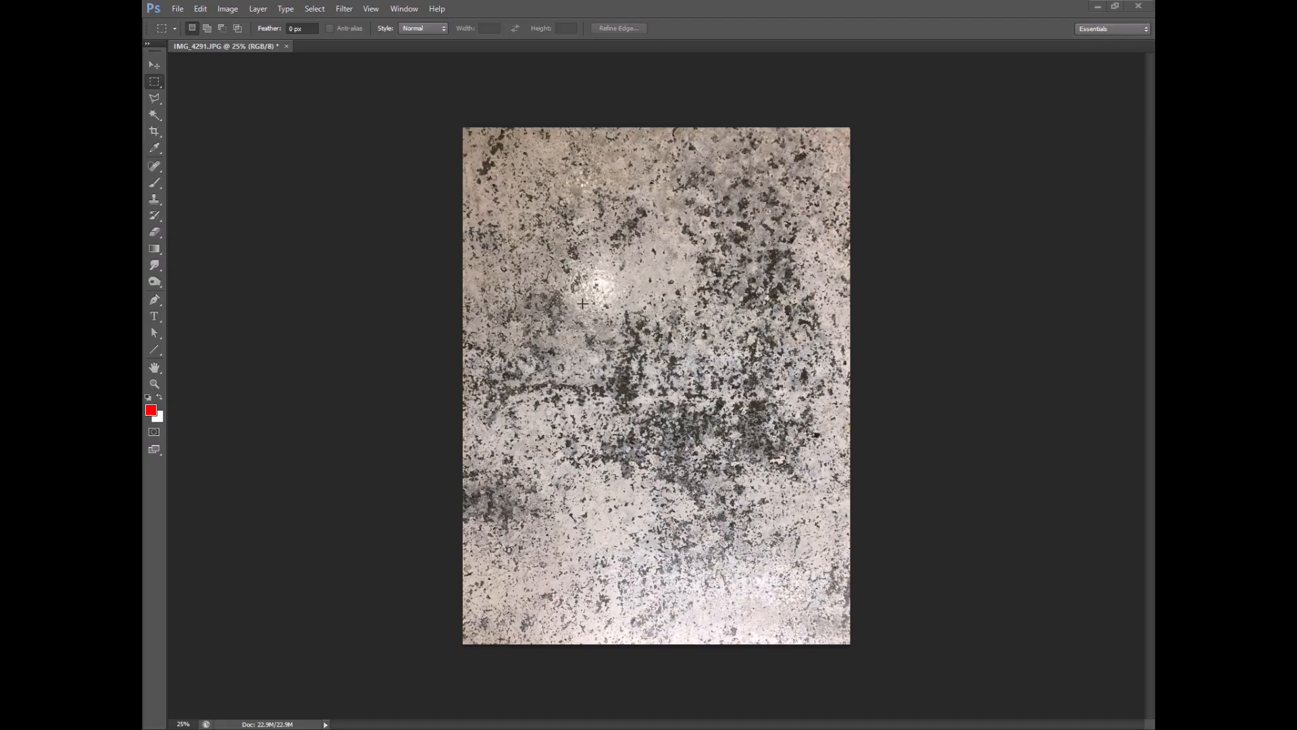
pyautogui.moveTo(555, 230)
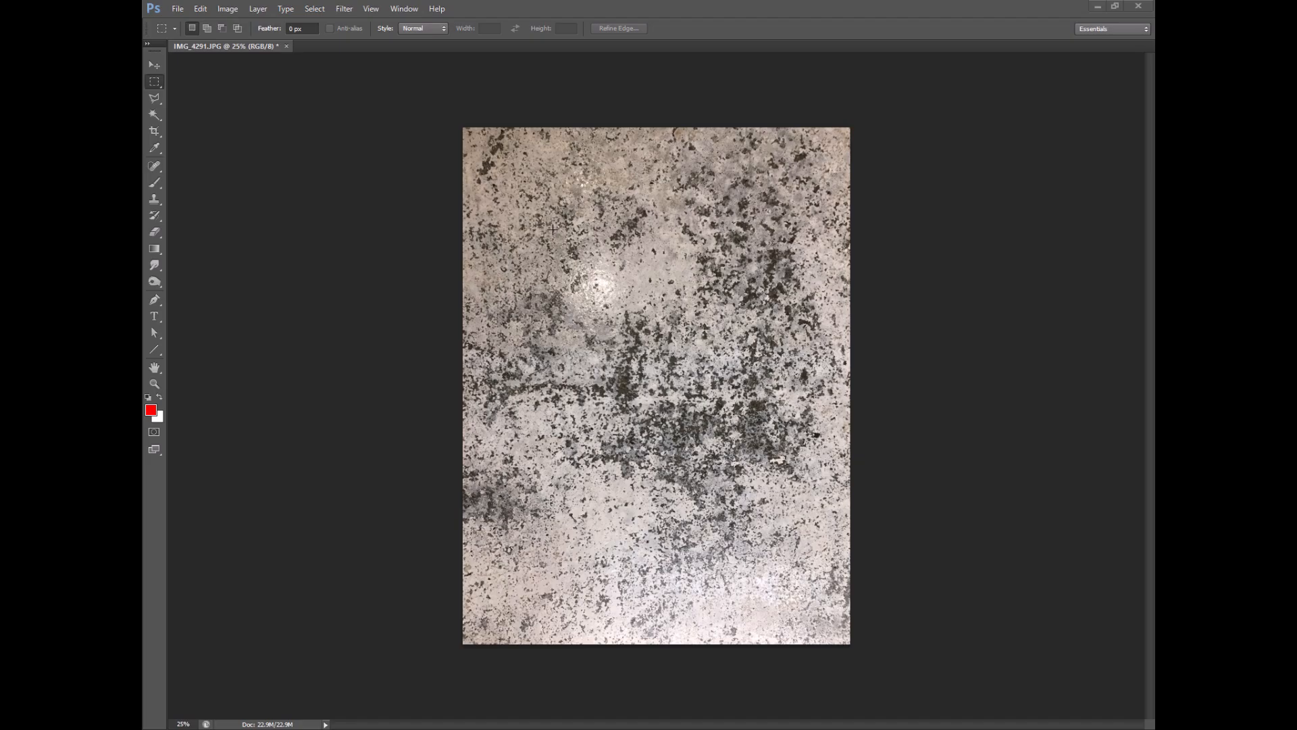
pyautogui.moveTo(530, 214)
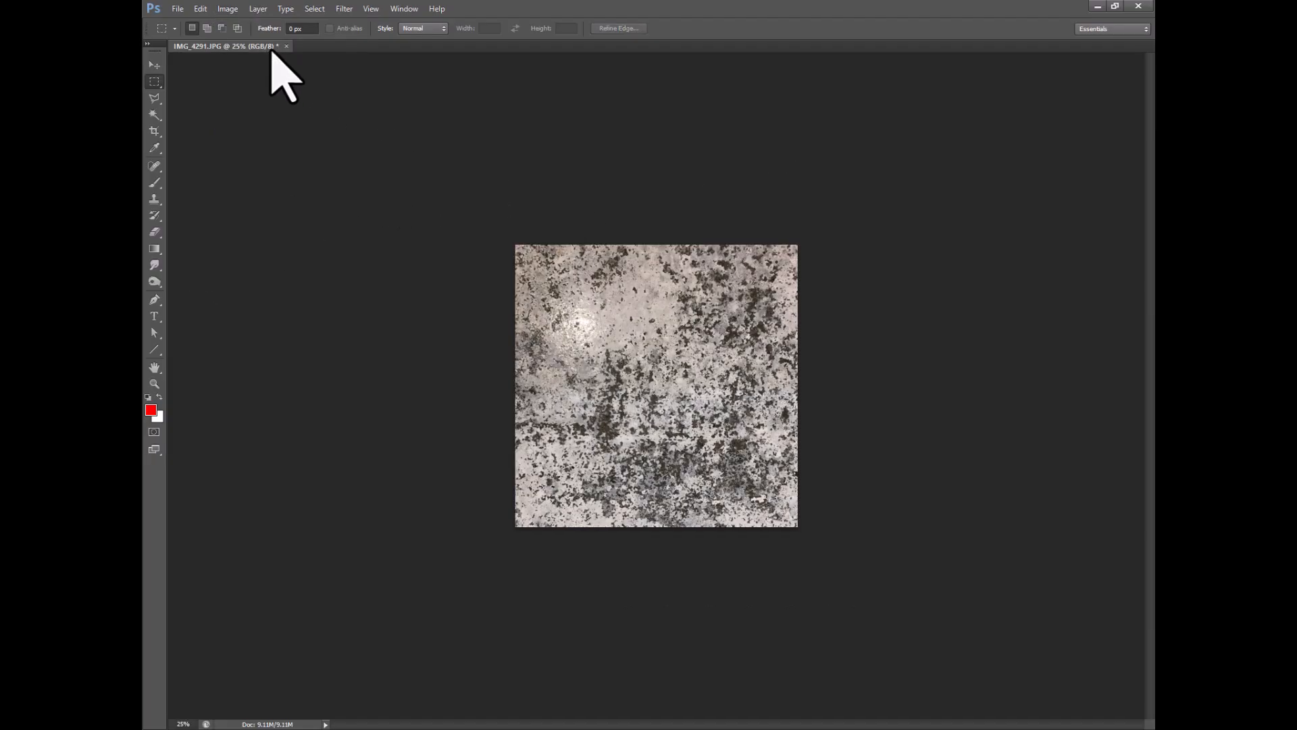
# Step: Desaturate the square dirt photo to grayscale via Image > Adjustments
pyautogui.click(227, 8)
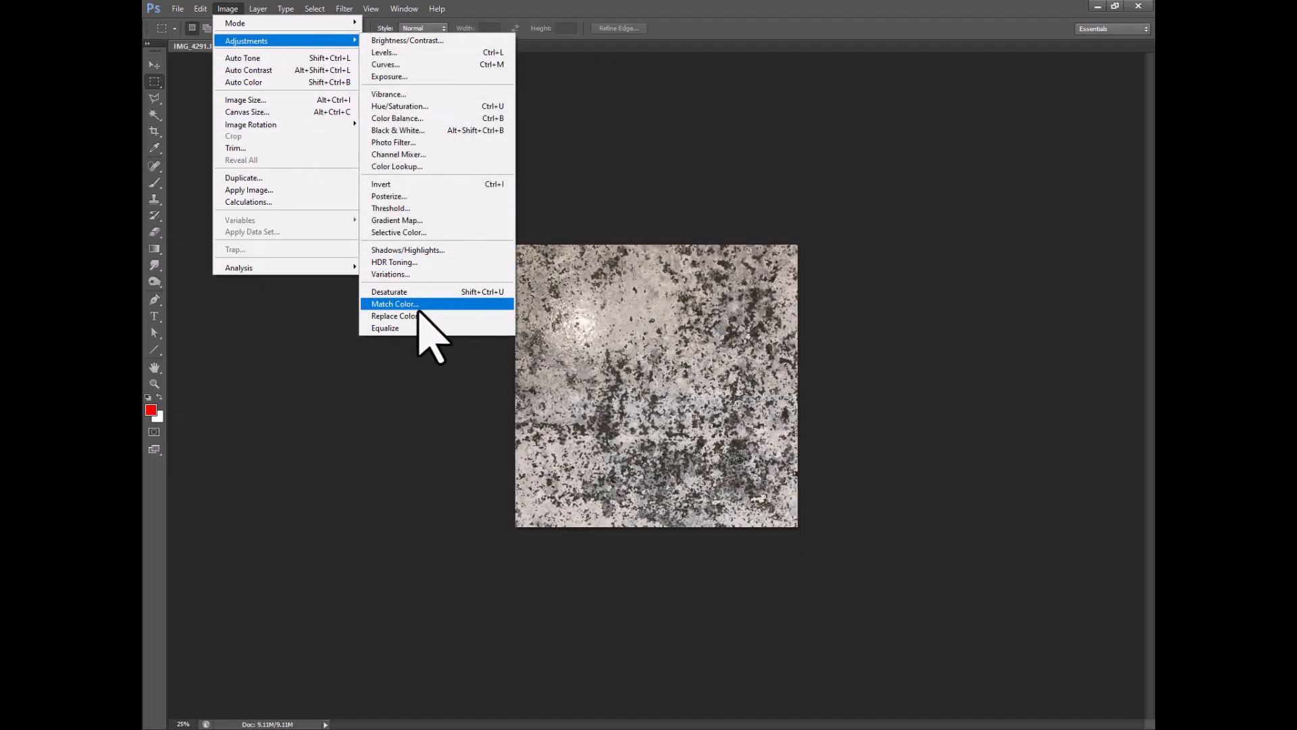
pyautogui.click(389, 291)
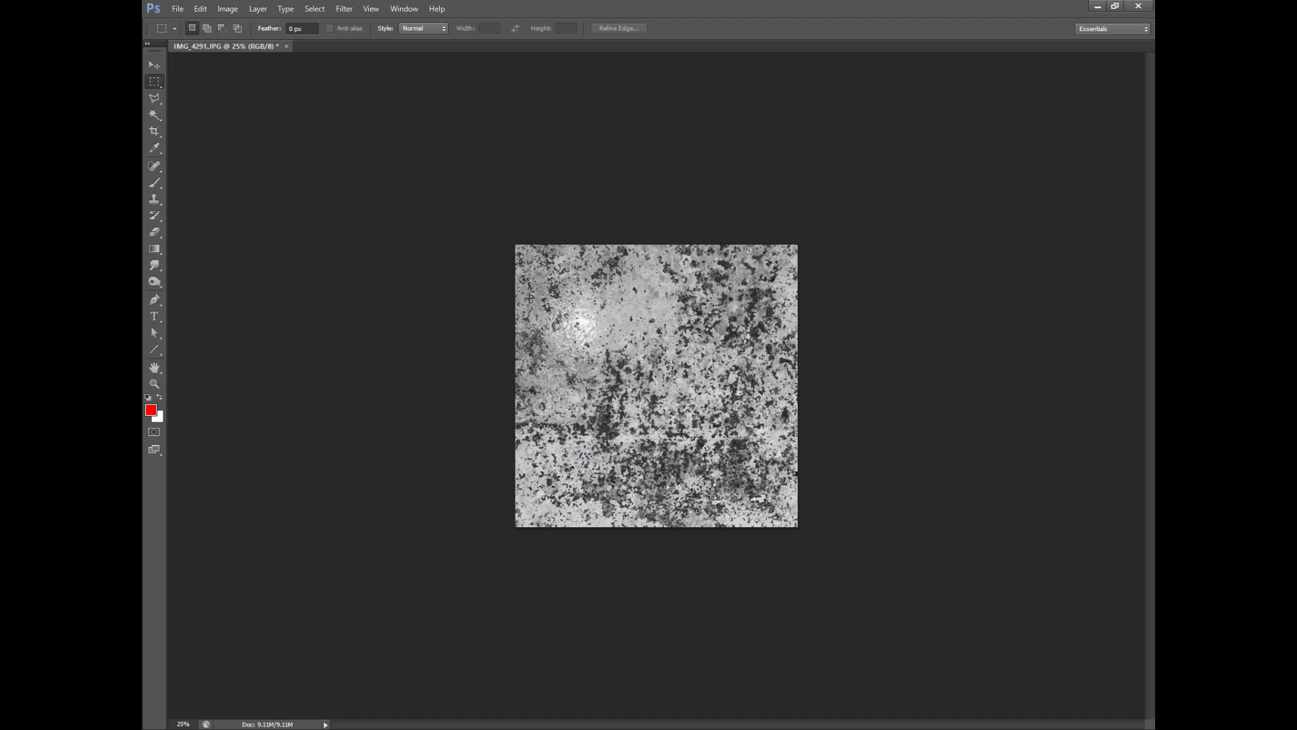
# Step: Paint flat grey over the photo's outer edges with a large soft brush, leaving a central dirt patch
pyautogui.click(154, 183)
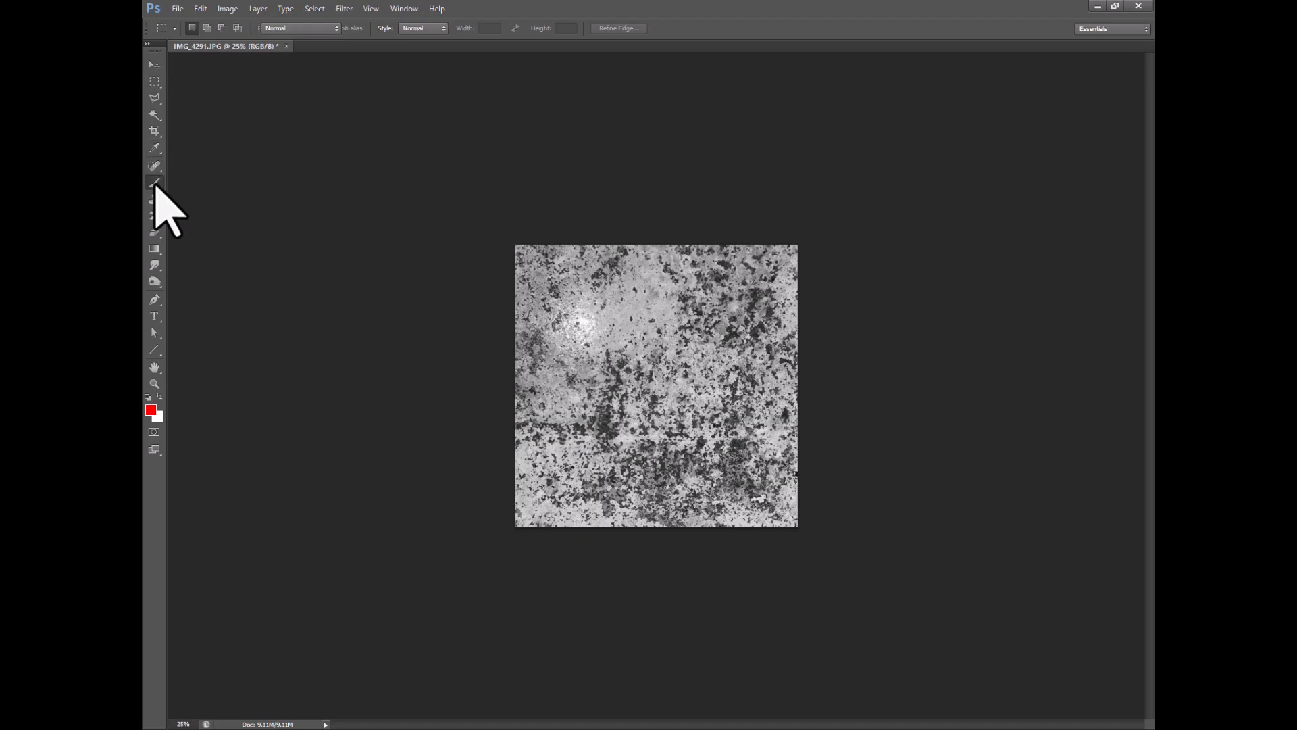
pyautogui.click(154, 182)
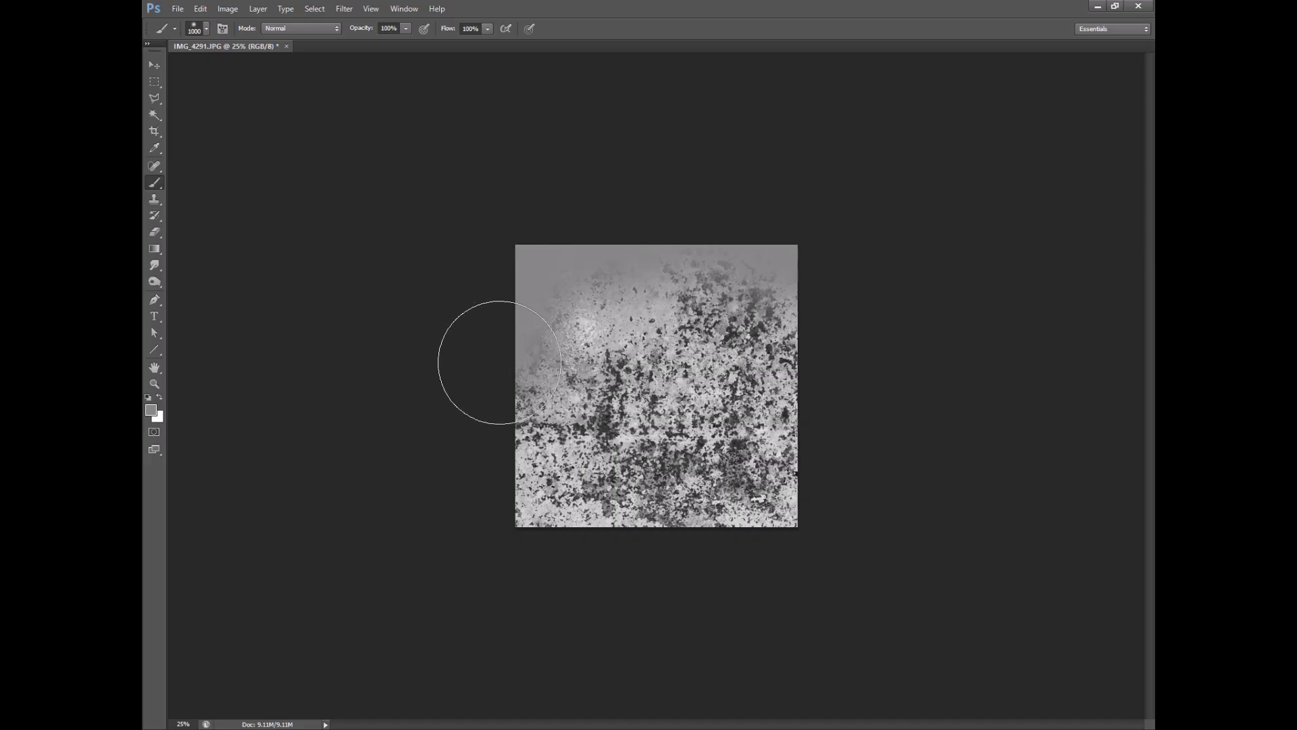
pyautogui.moveTo(496, 364); pyautogui.dragTo(739, 554)
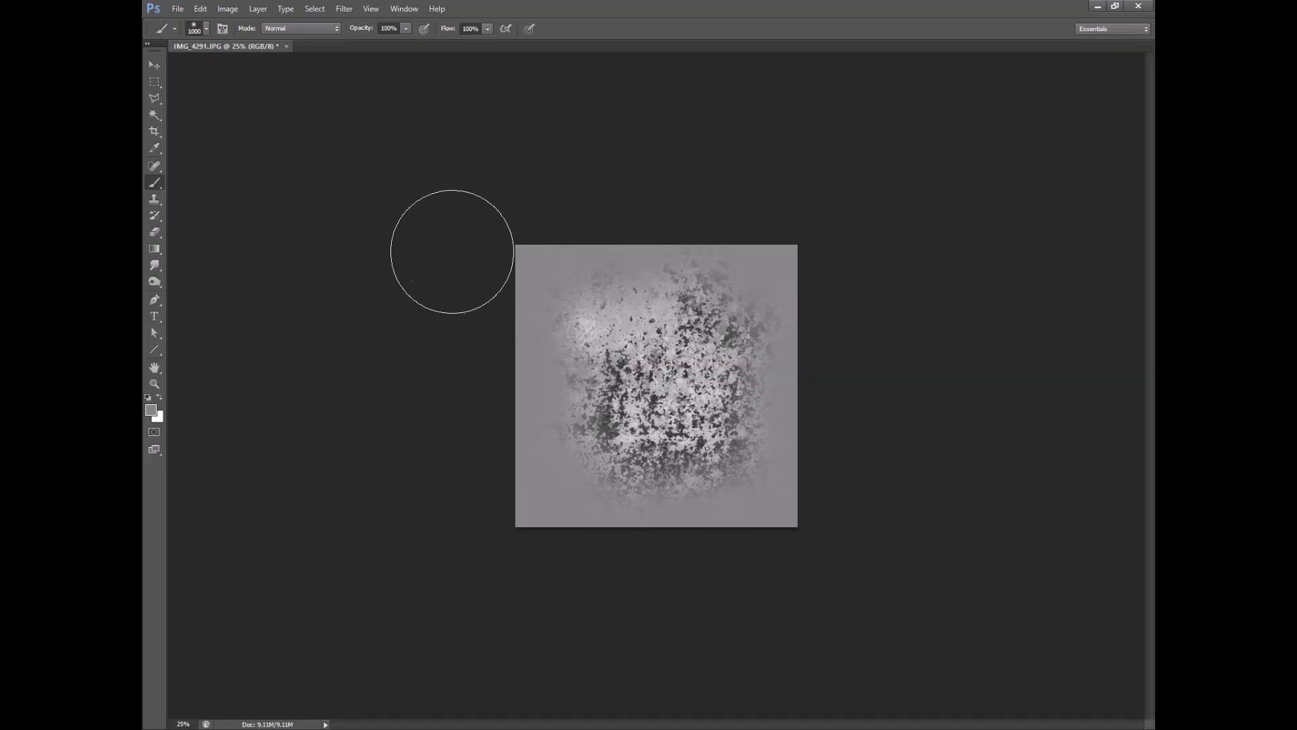
# Step: Apply Levels with black and white input sliders near 120 and 124 for black splatter on white
pyautogui.click(227, 8)
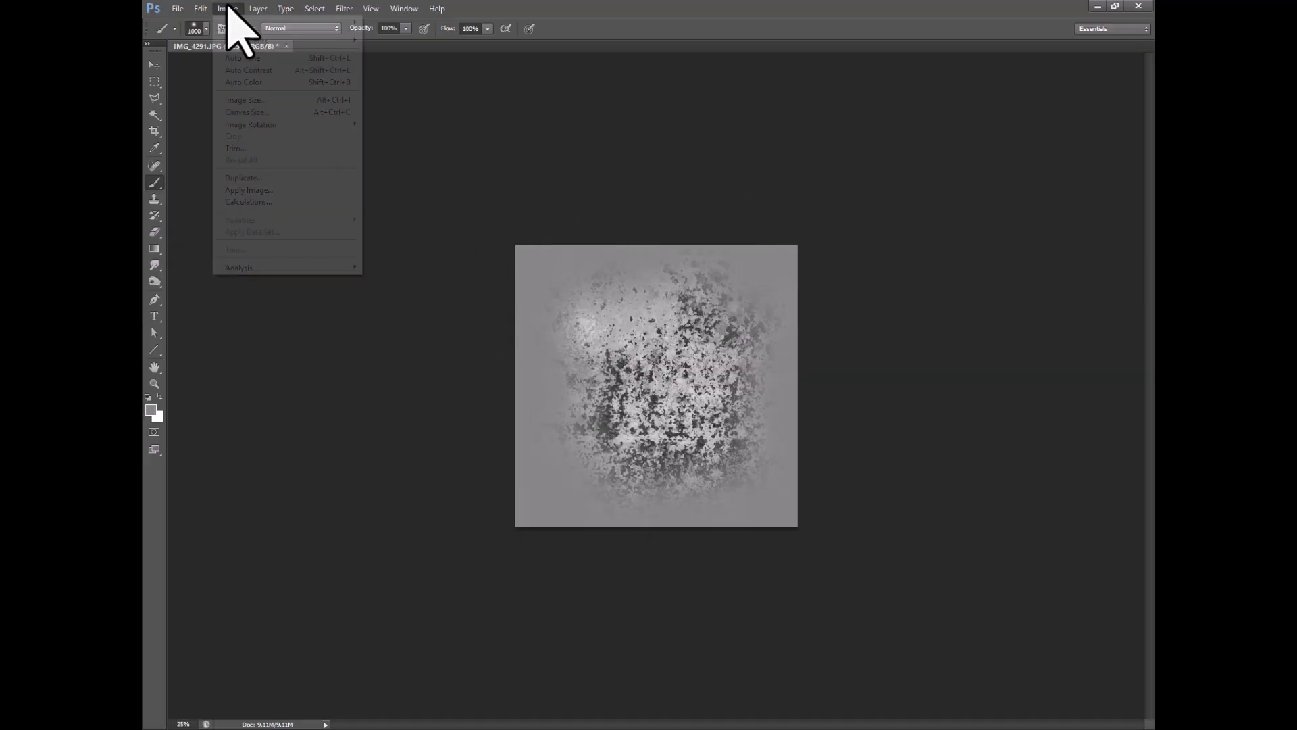
pyautogui.moveTo(246, 40)
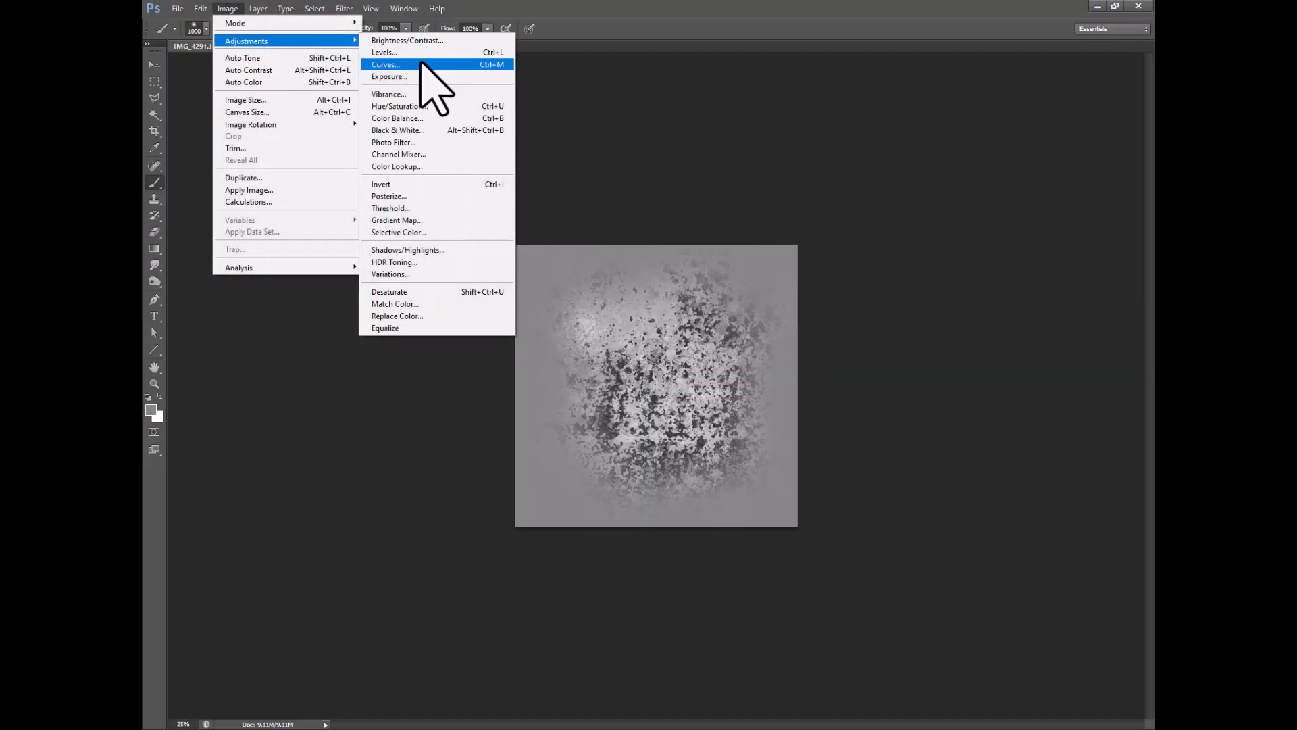
pyautogui.click(383, 52)
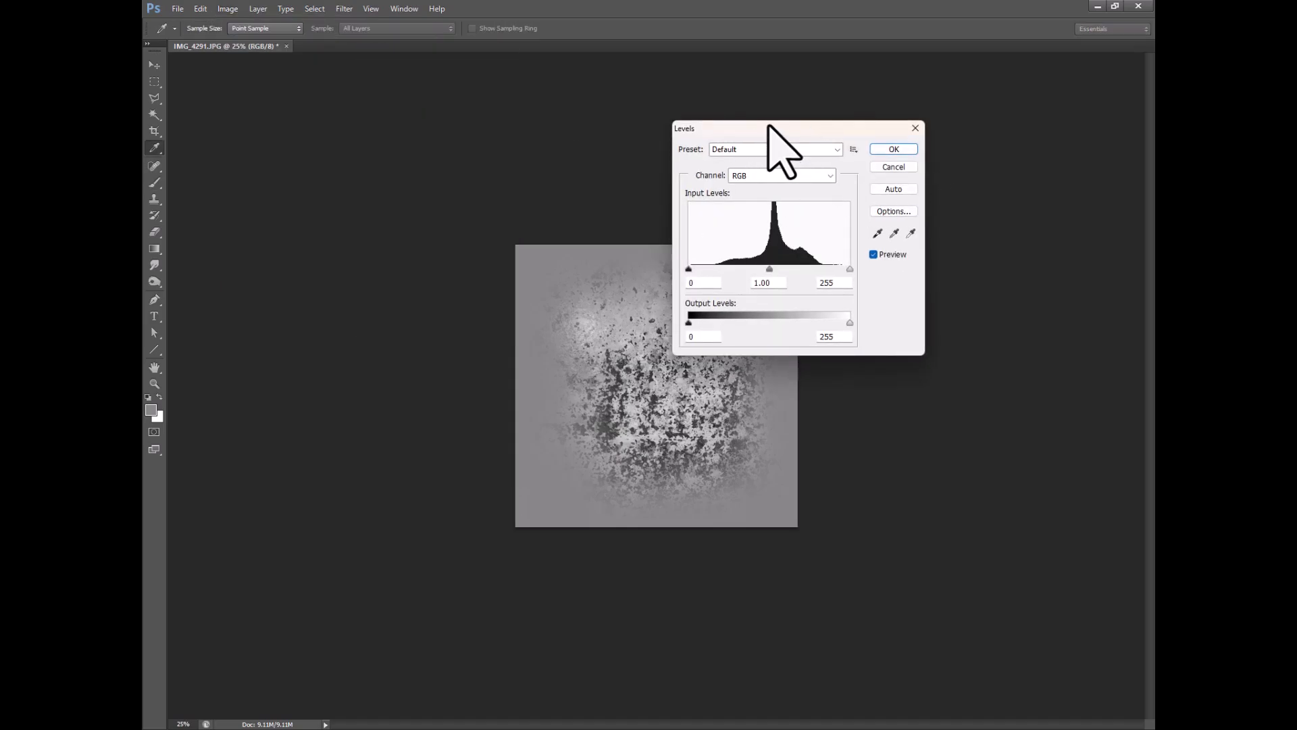
pyautogui.moveTo(687, 268); pyautogui.dragTo(824, 268)
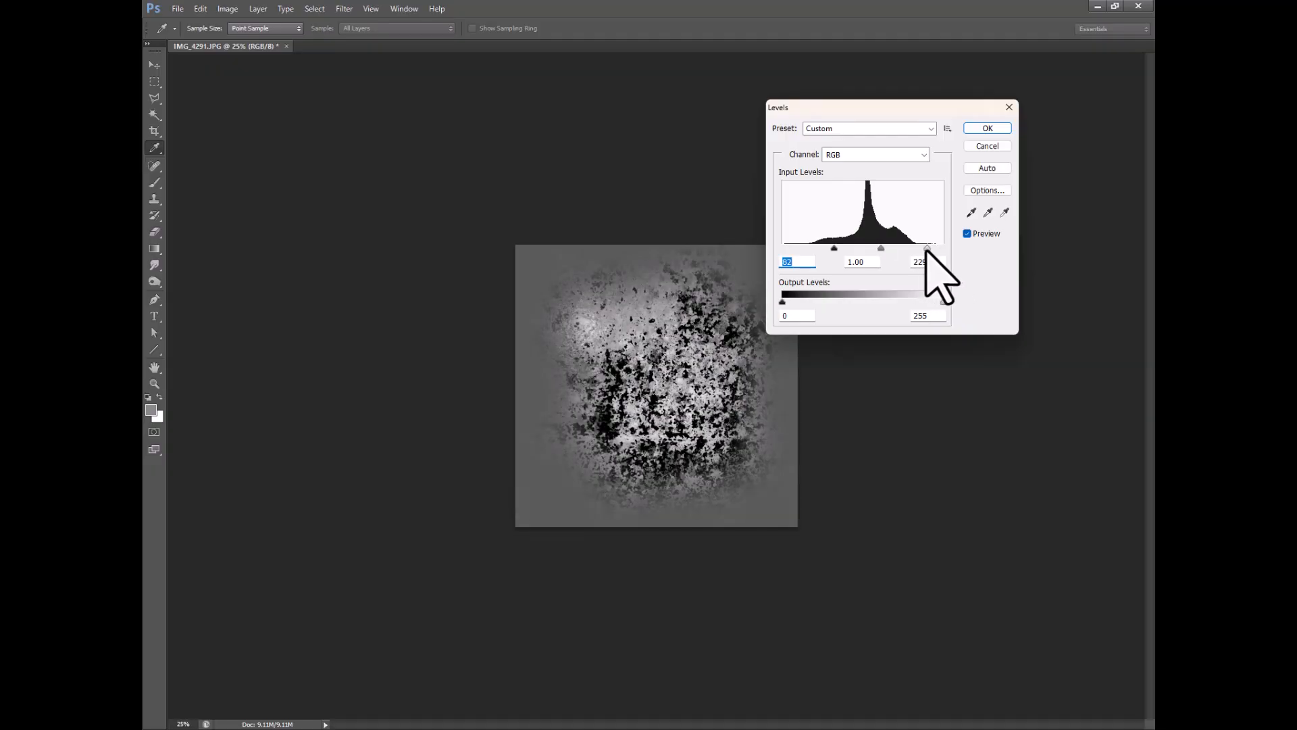
pyautogui.moveTo(928, 249); pyautogui.dragTo(863, 248)
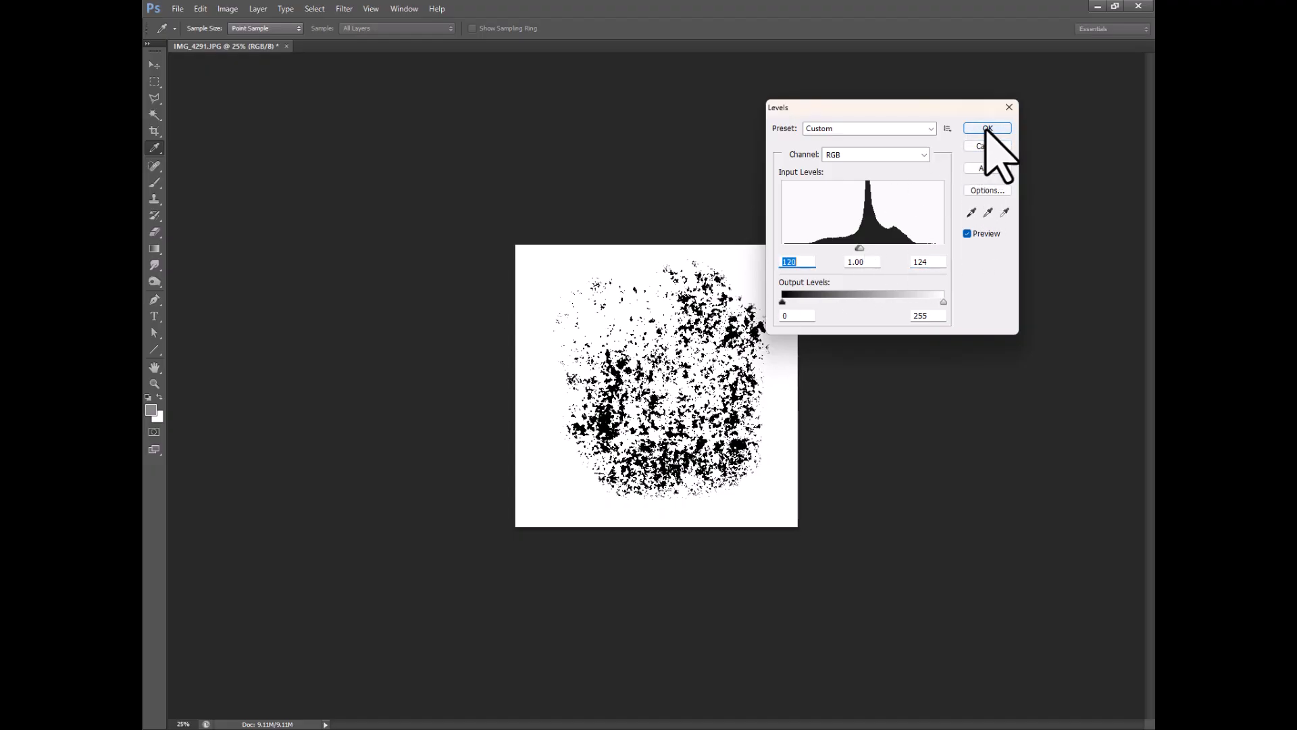
pyautogui.click(986, 129)
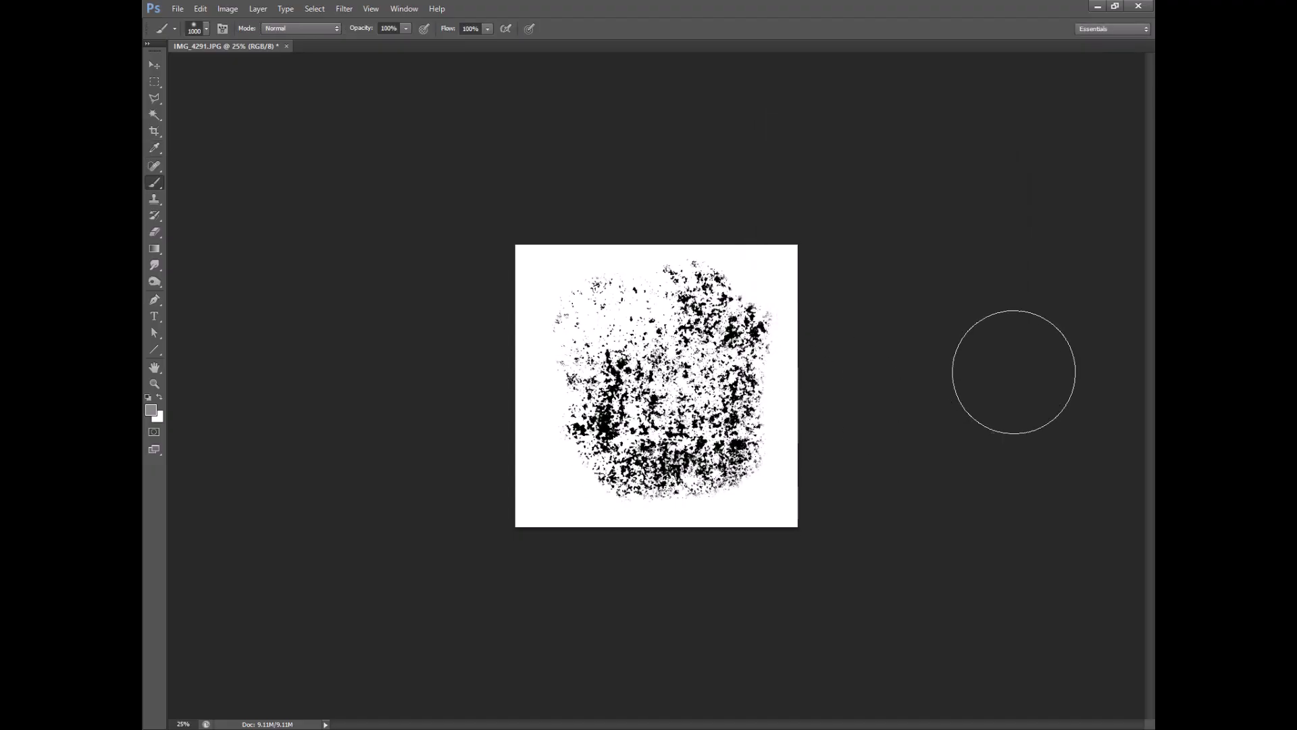
# Step: Paint white over stray specks and load the 10 px hard round brush preset
pyautogui.moveTo(1015, 370); pyautogui.dragTo(603, 308)
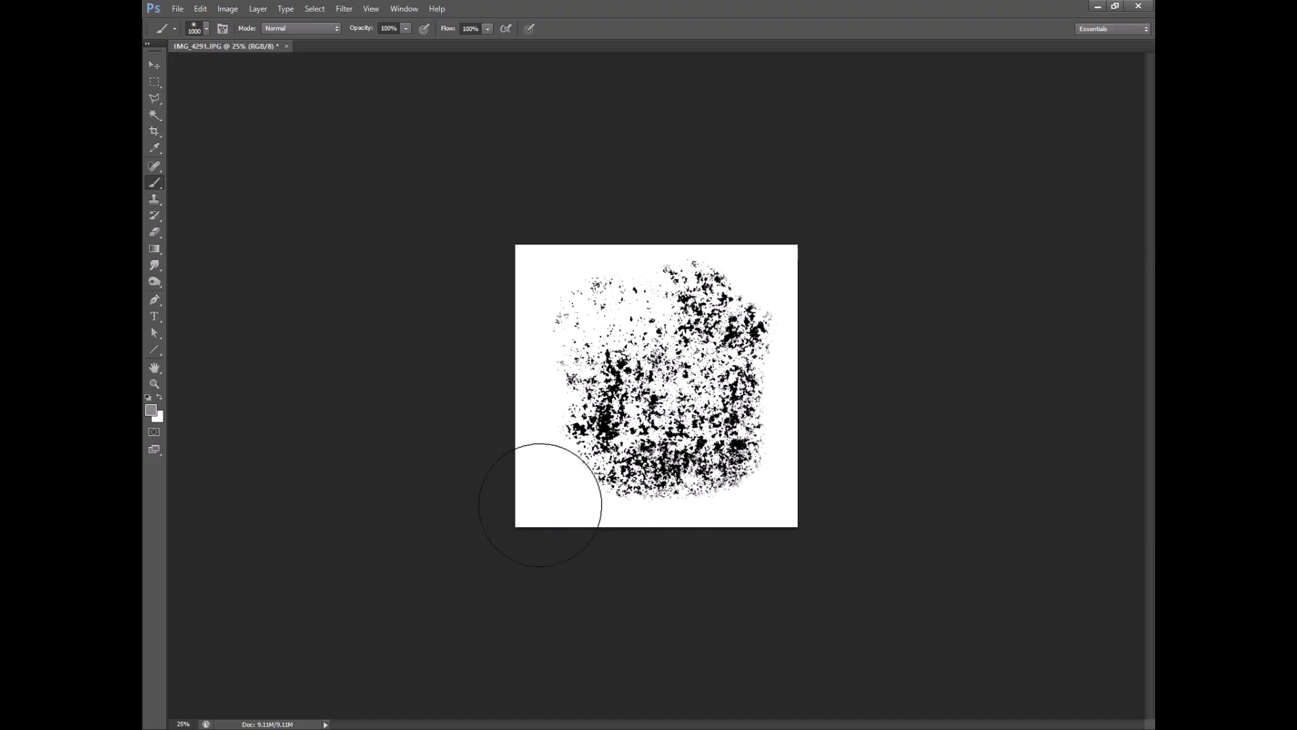
pyautogui.moveTo(265, 203)
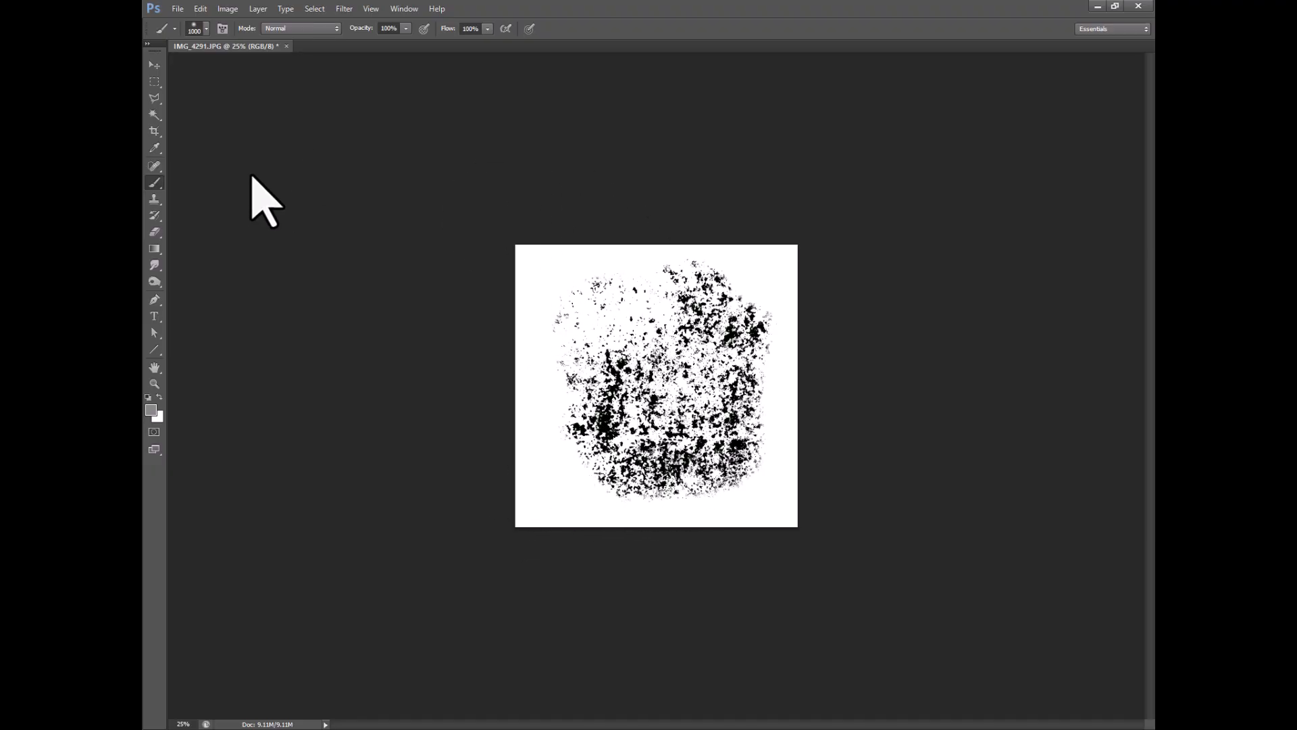
pyautogui.click(205, 28)
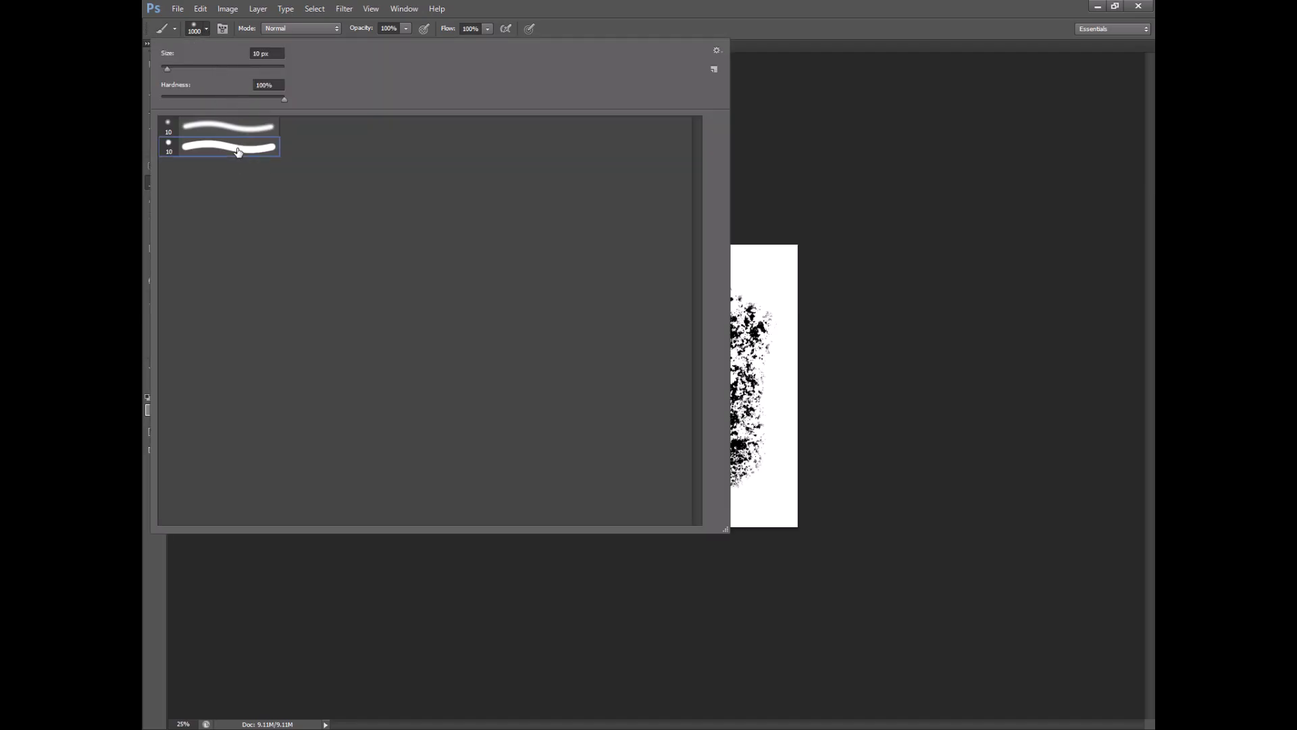
pyautogui.click(227, 147)
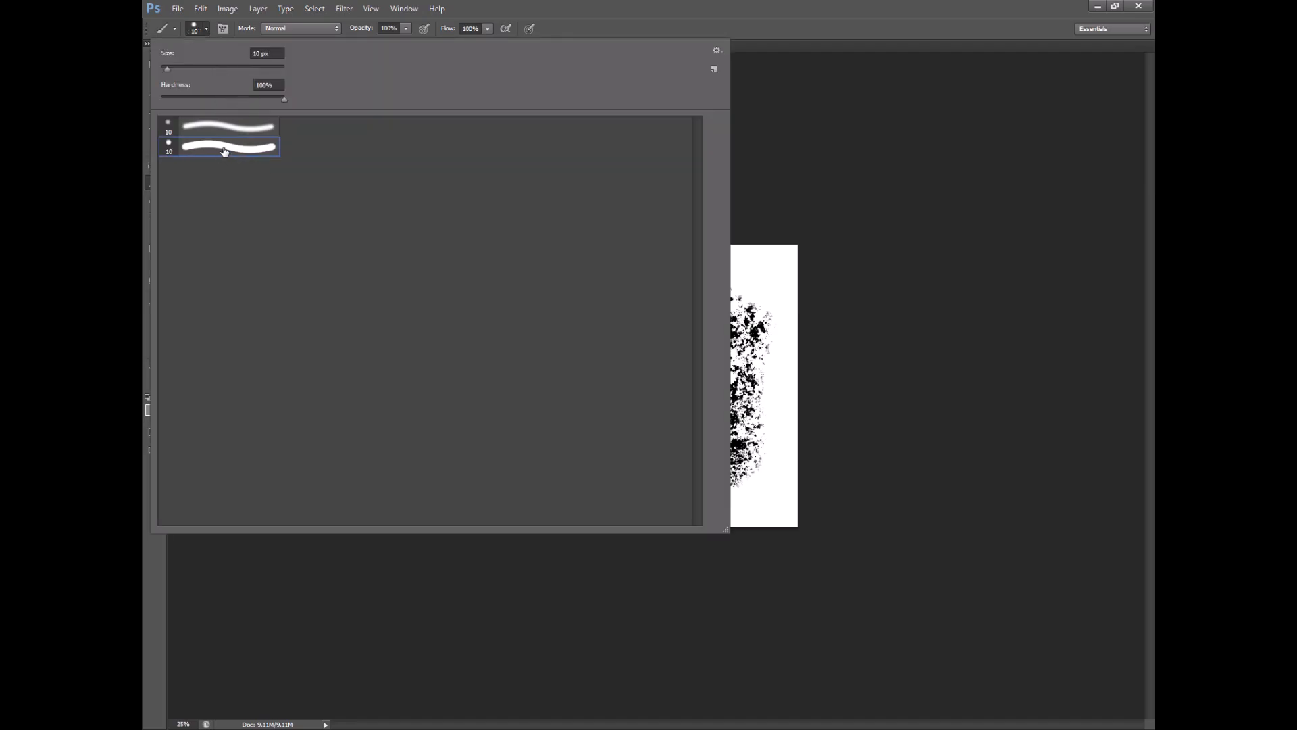
pyautogui.click(223, 148)
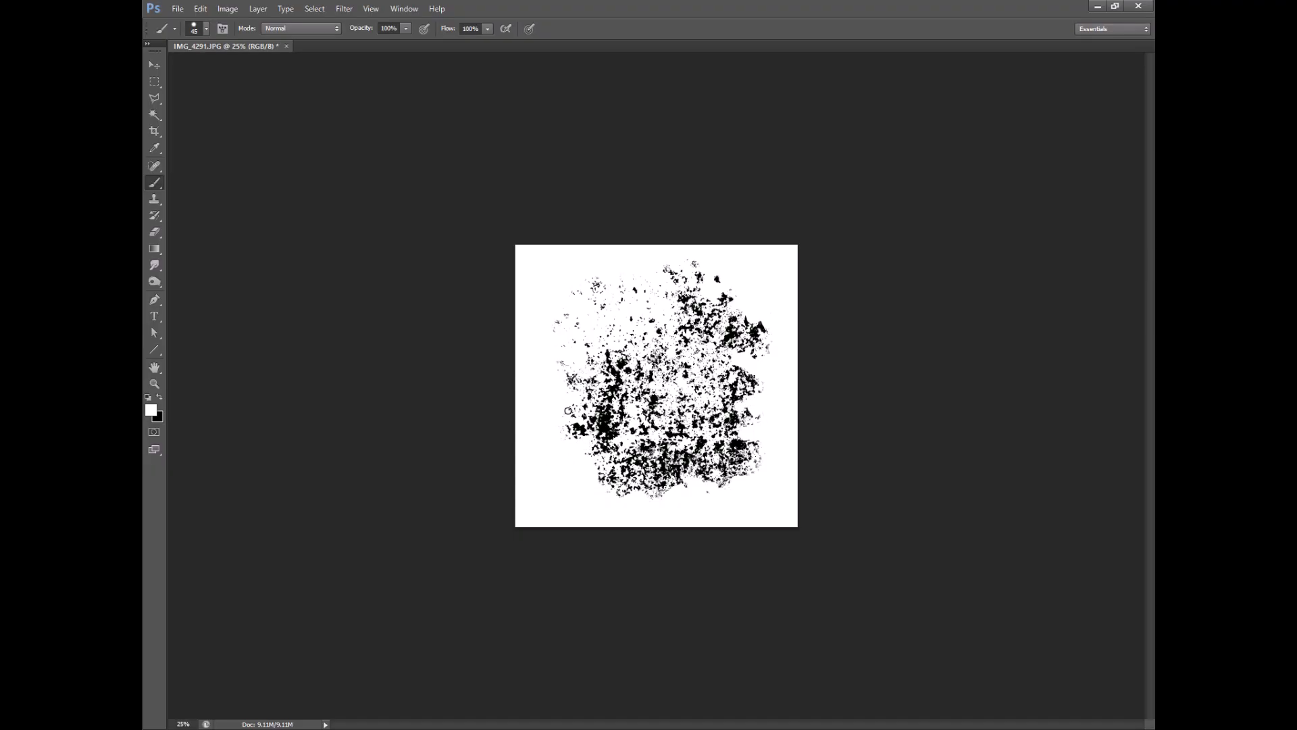
pyautogui.moveTo(599, 293)
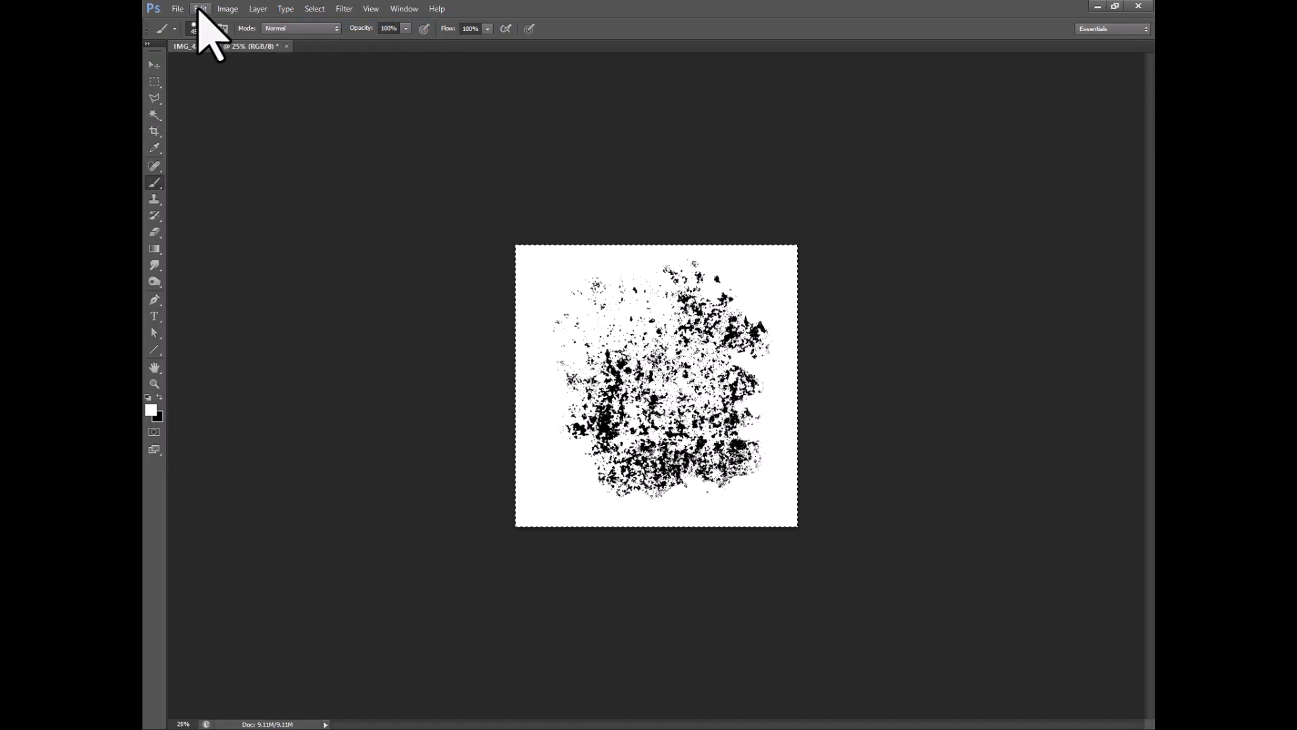
# Step: Define the splatter image as a brush preset named IMG_4291.JPG
pyautogui.click(200, 8)
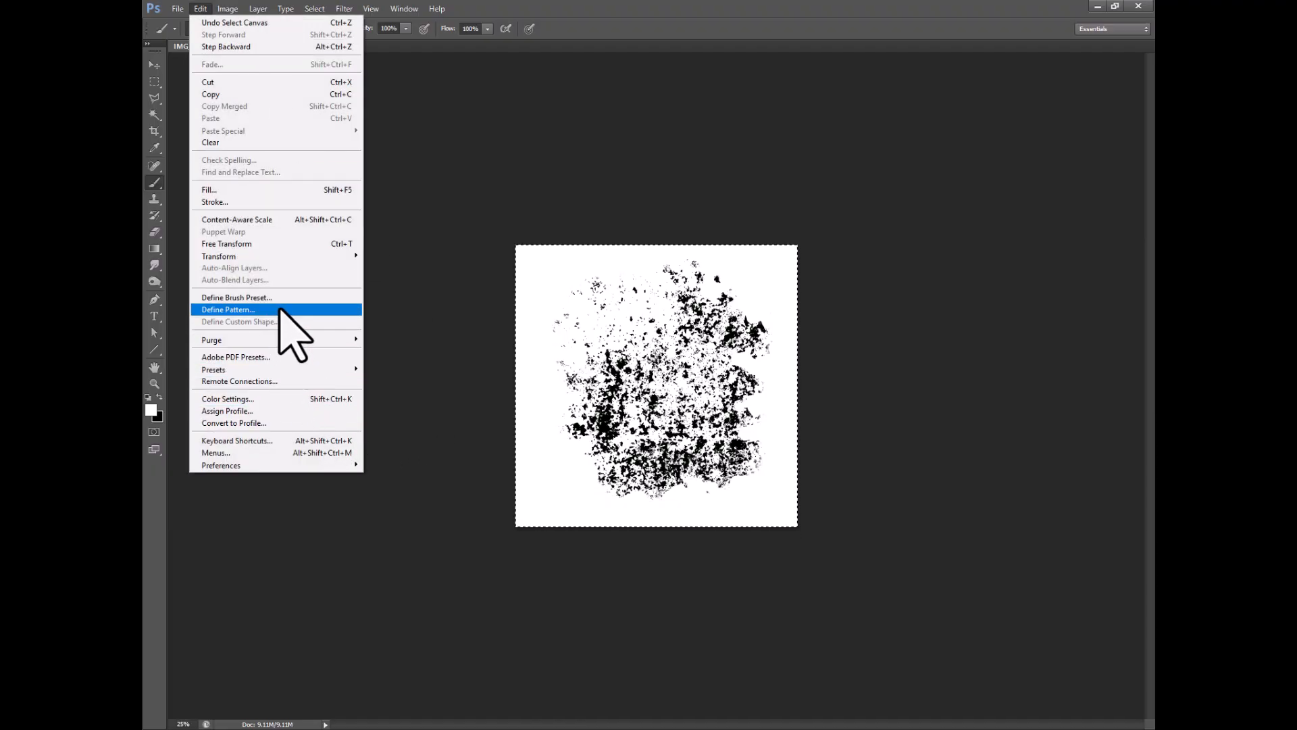
pyautogui.click(235, 297)
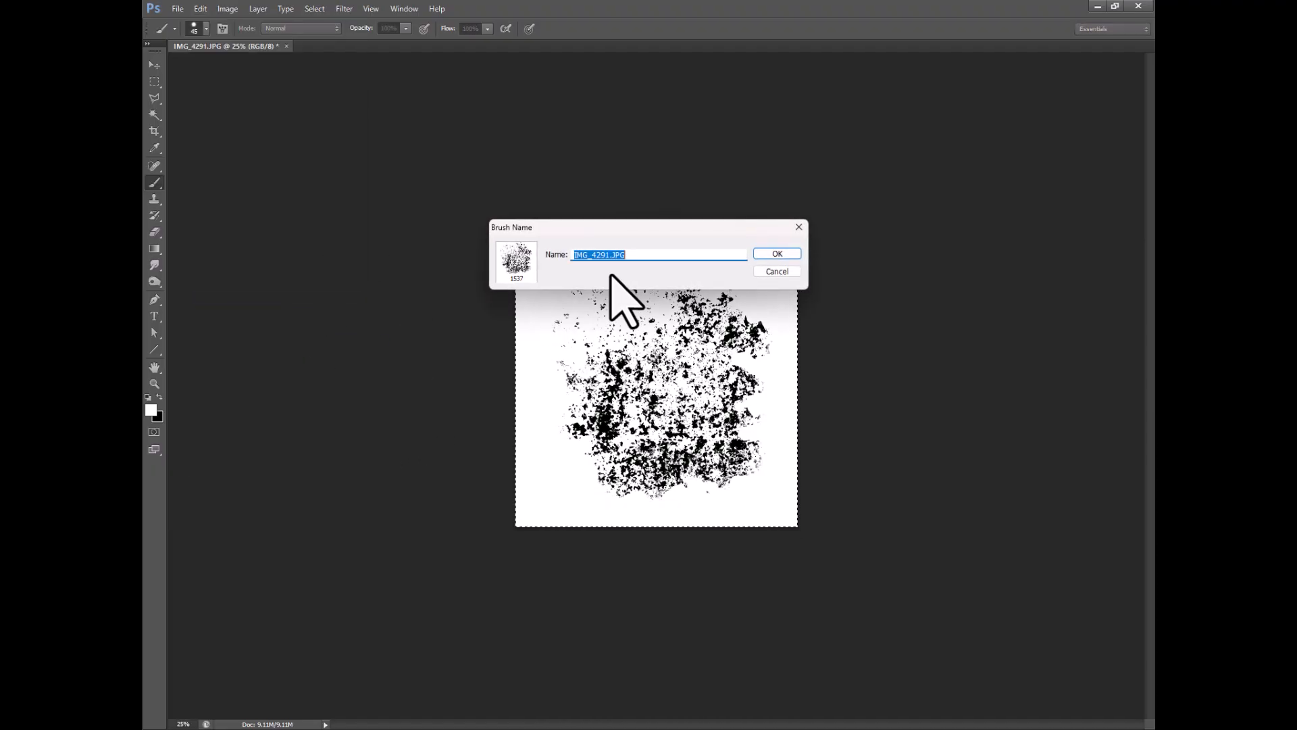
pyautogui.moveTo(848, 281)
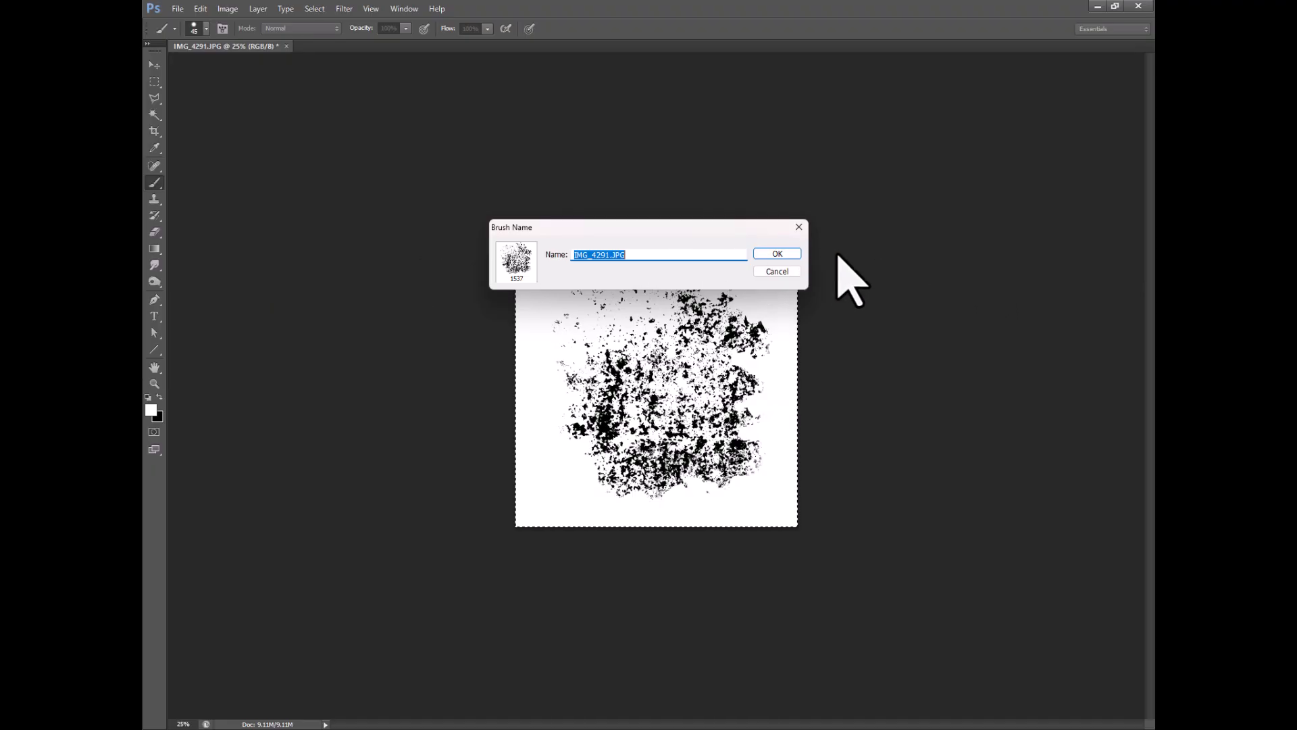
pyautogui.click(776, 253)
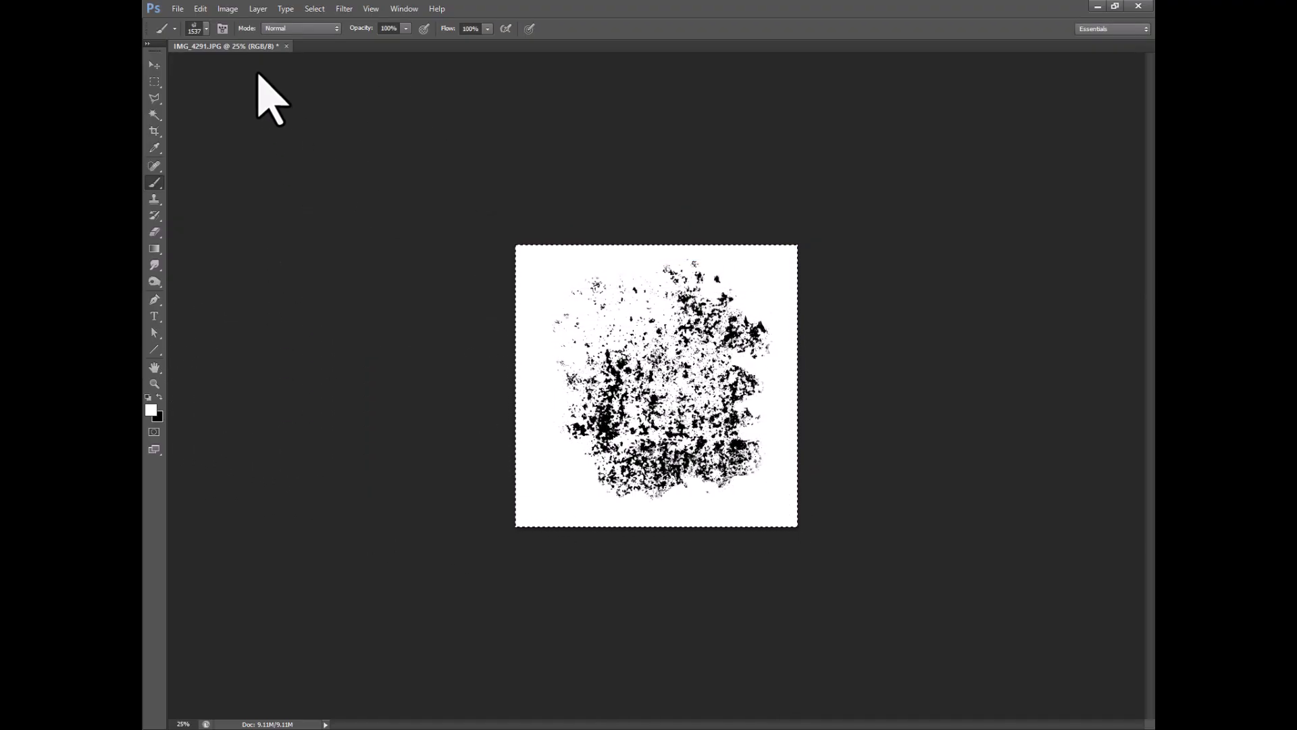
# Step: Create a new blank 6000 by 6000 pixel document
pyautogui.click(177, 8)
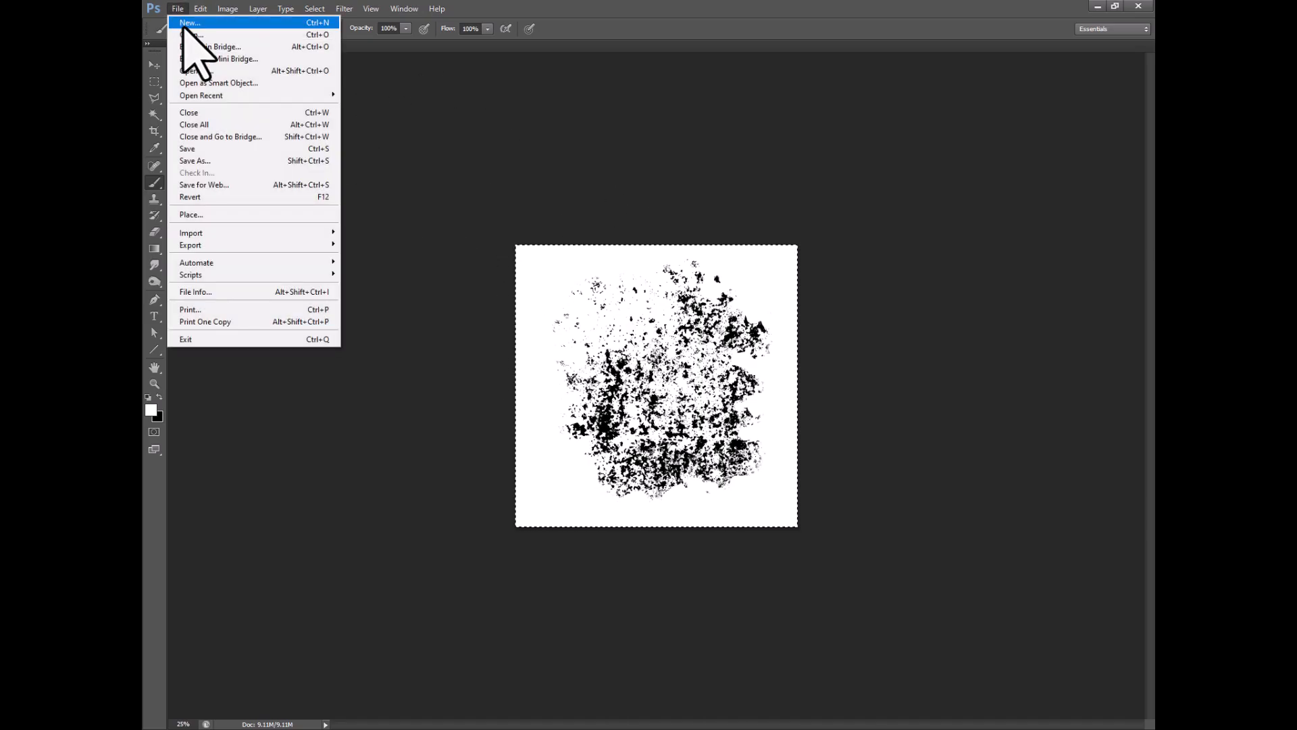
pyautogui.click(190, 23)
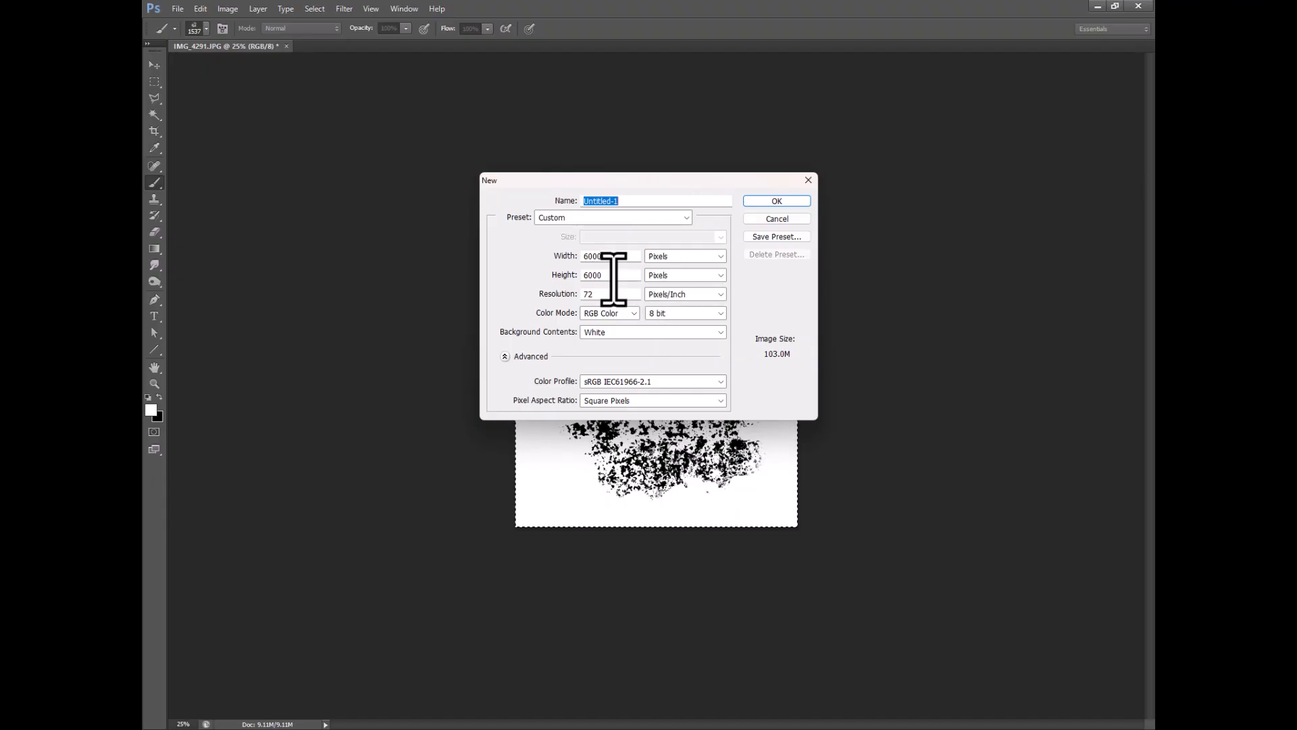
pyautogui.click(776, 200)
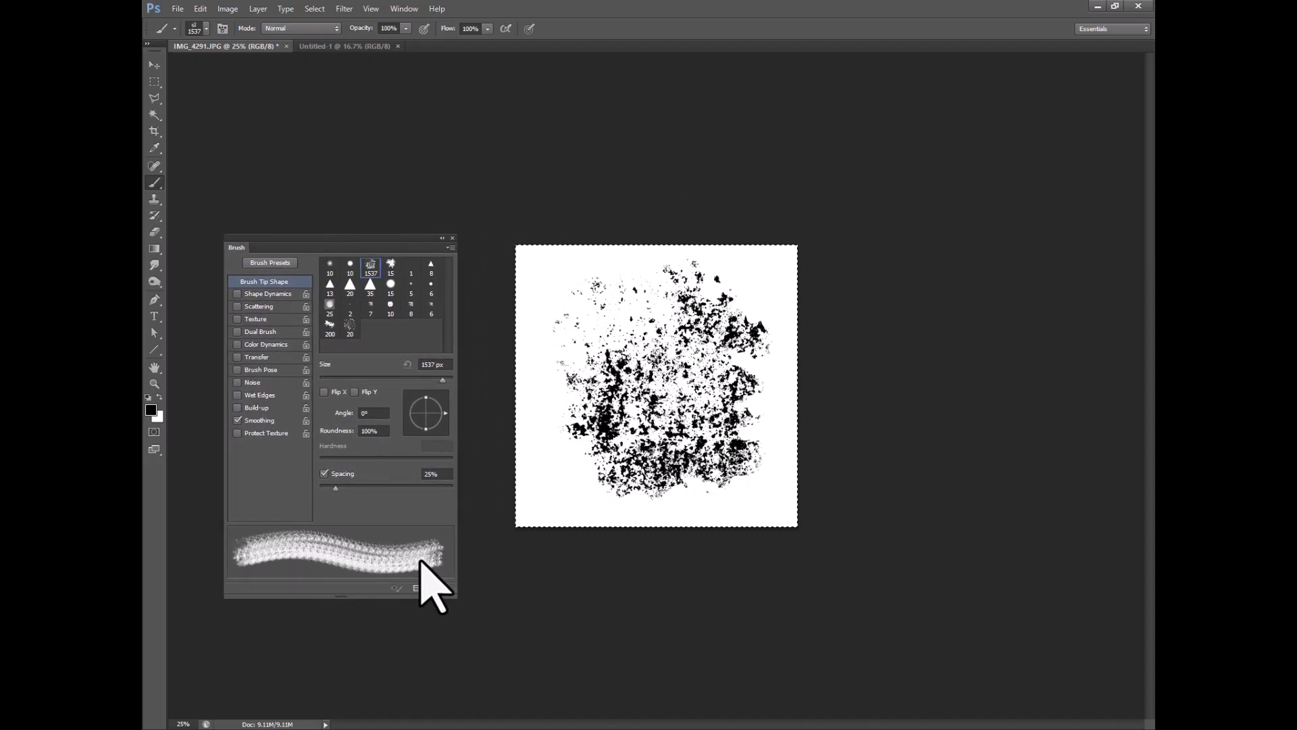
# Step: Enable Shape Dynamics with Size Jitter 62% and Angle Jitter 100%, plus Scattering 90%
pyautogui.click(268, 293)
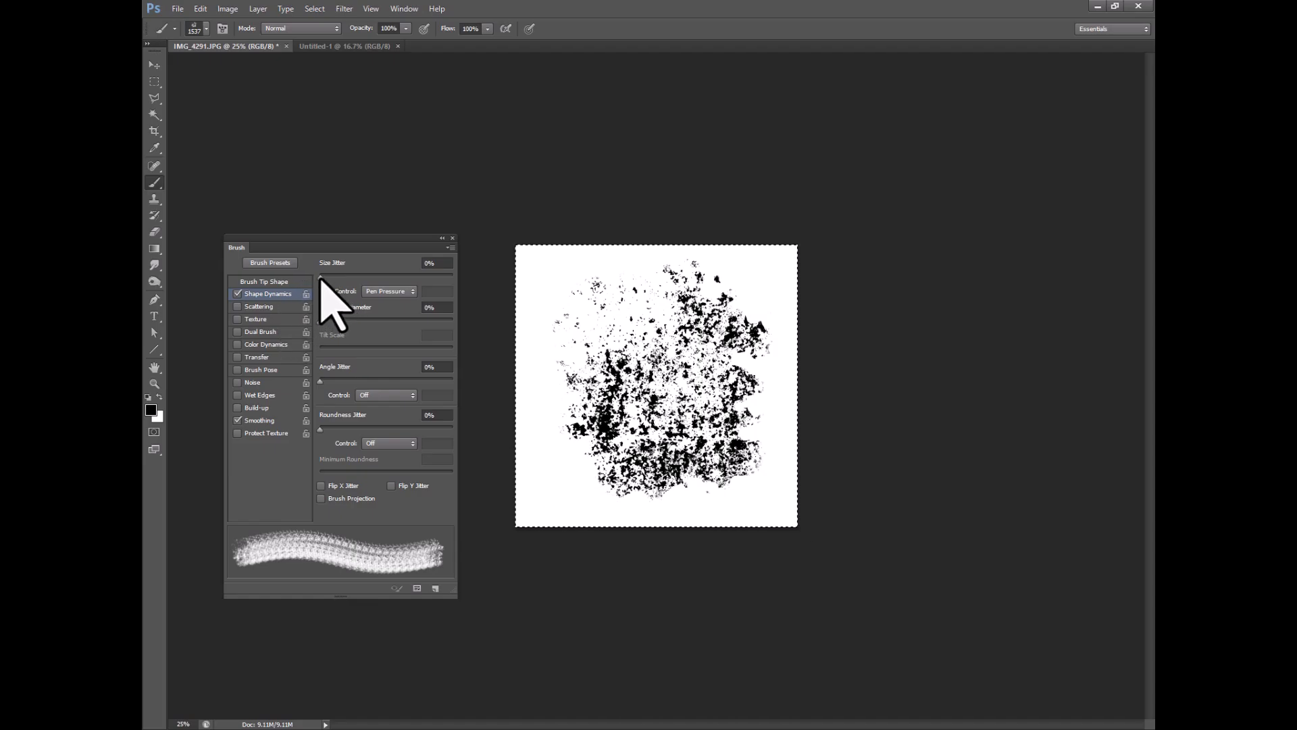
pyautogui.moveTo(321, 277); pyautogui.dragTo(413, 277)
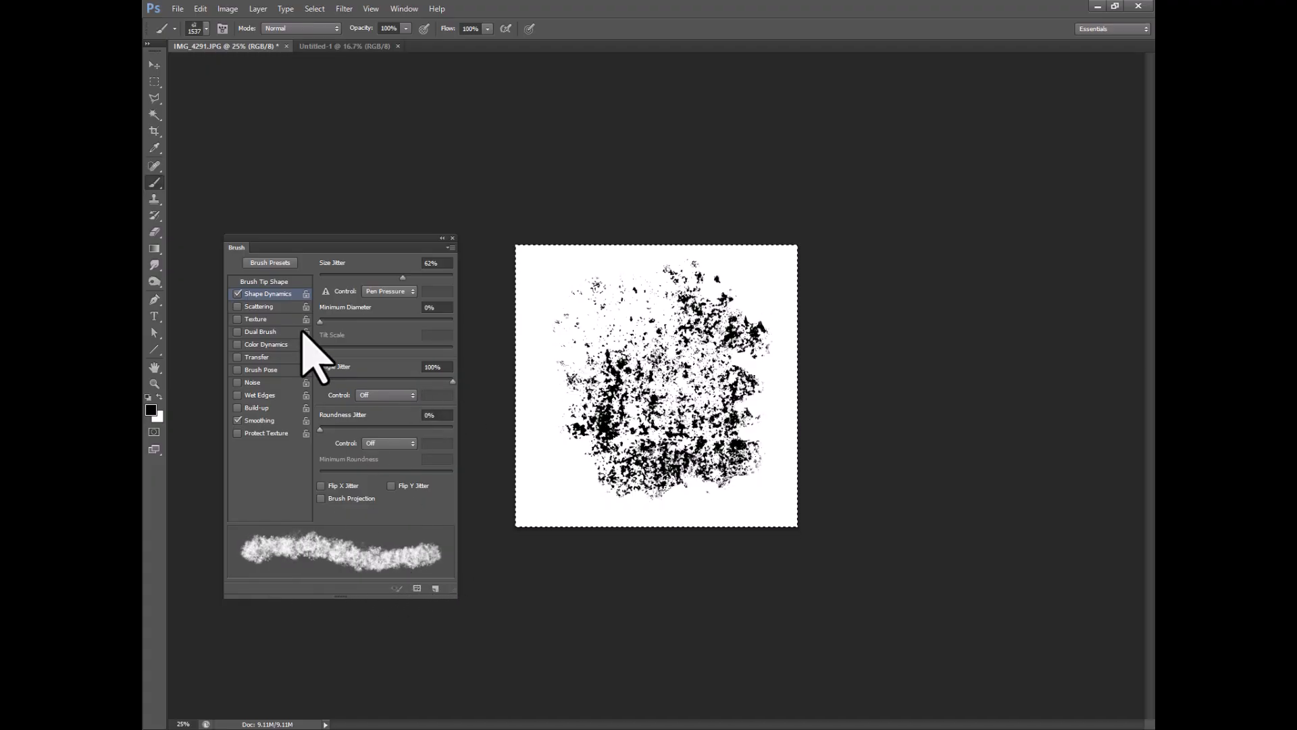
pyautogui.click(258, 307)
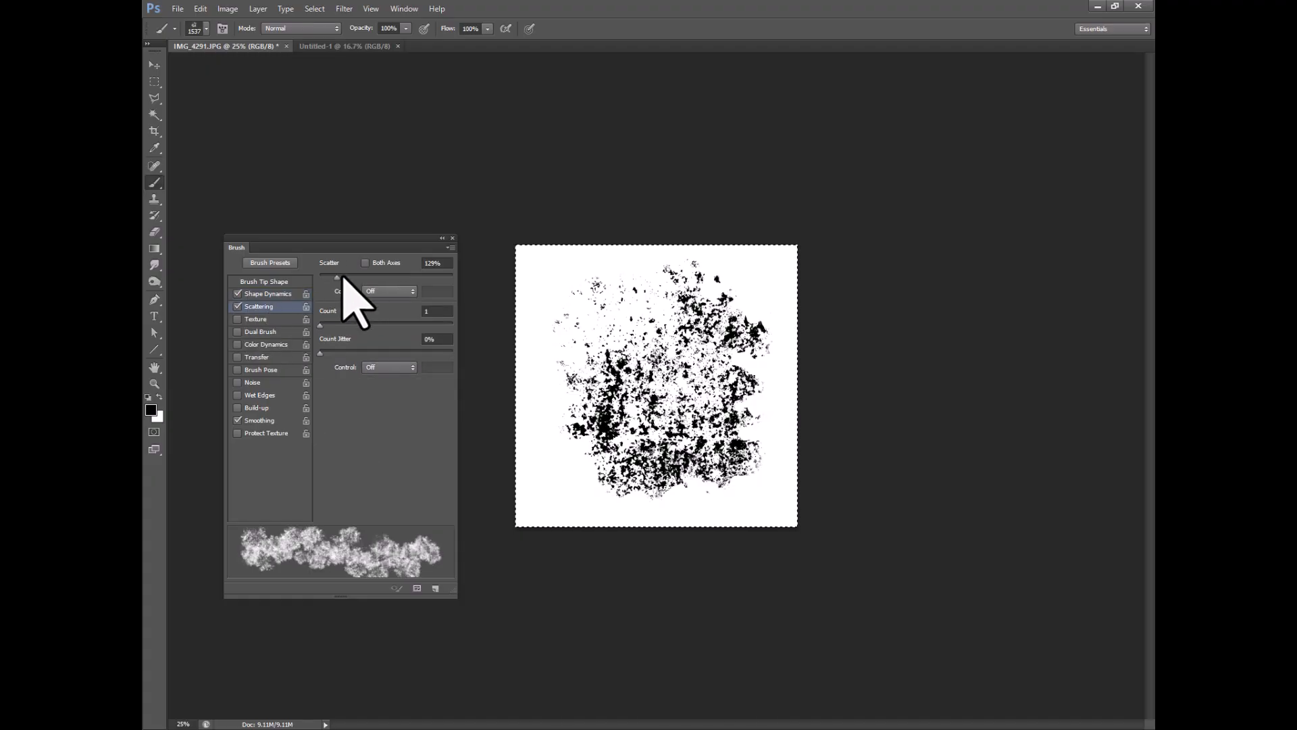
pyautogui.moveTo(355, 275); pyautogui.dragTo(338, 276)
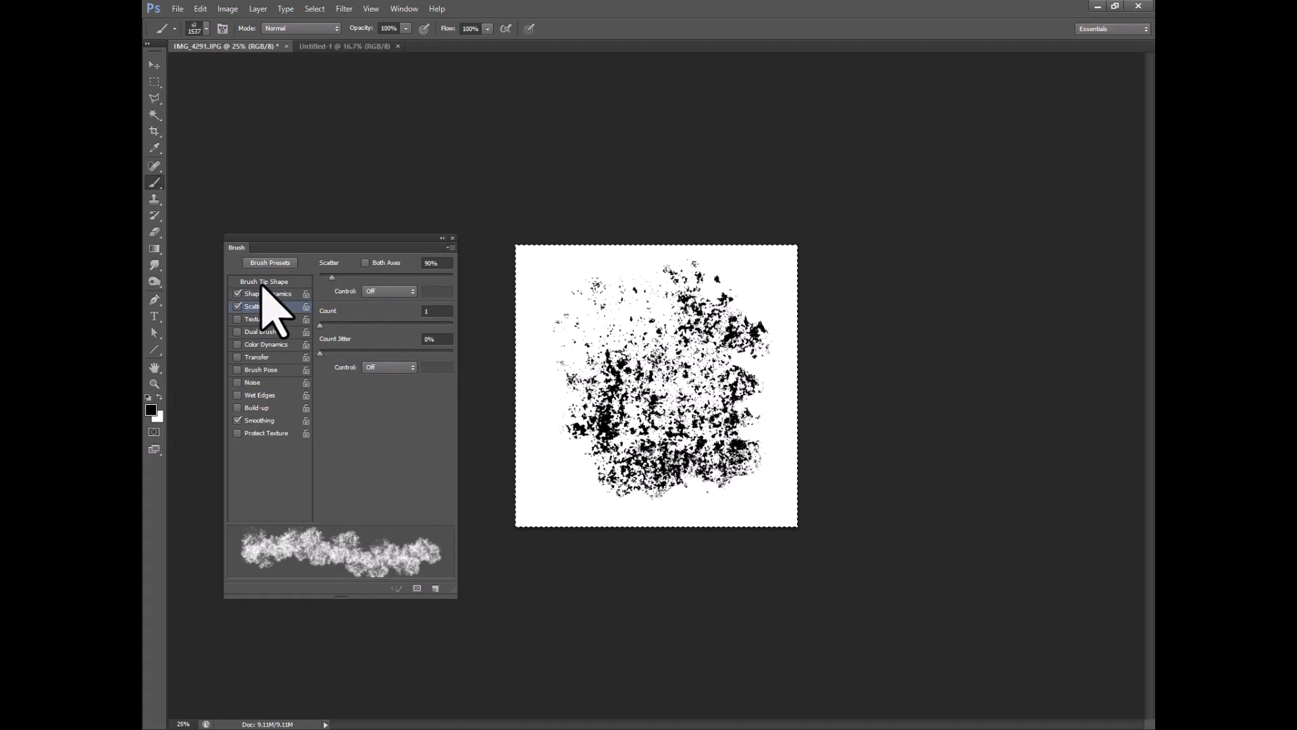
# Step: Set the brush tip Spacing to 35%
pyautogui.click(265, 281)
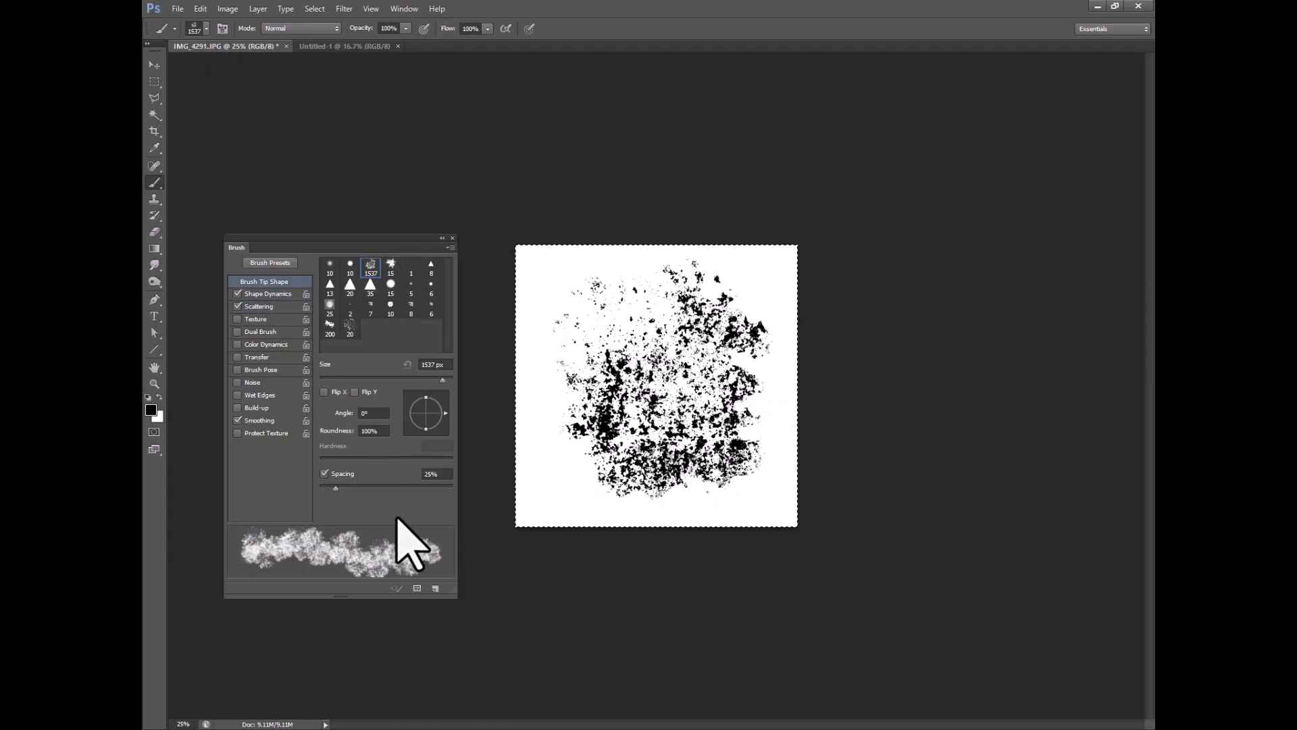
pyautogui.moveTo(343, 509)
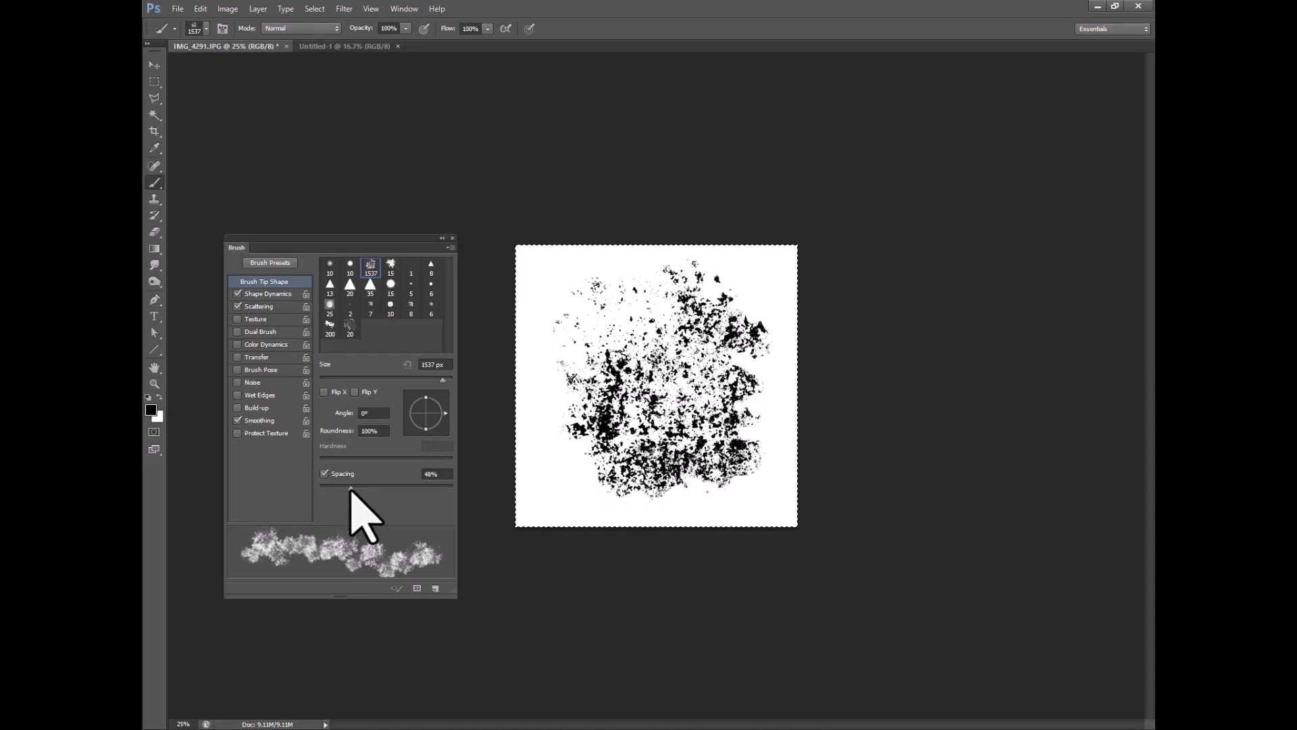
pyautogui.moveTo(381, 488); pyautogui.dragTo(342, 488)
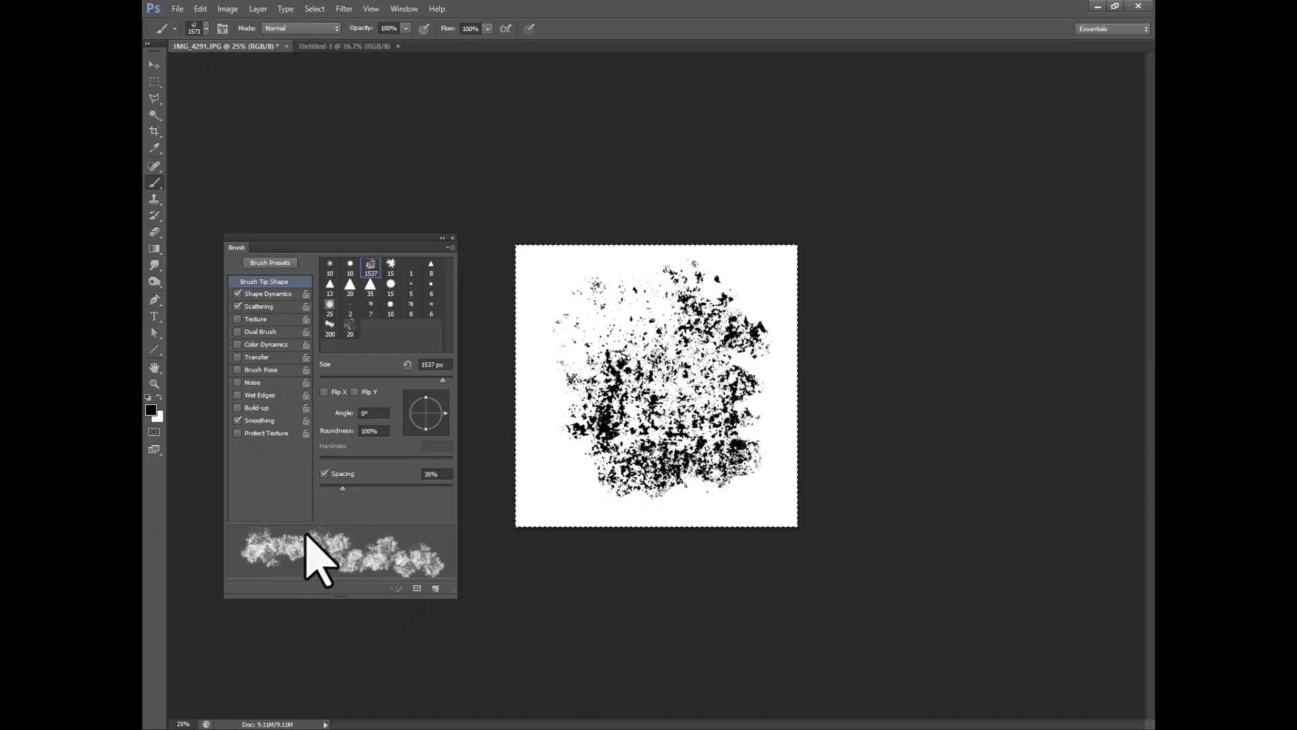
pyautogui.moveTo(413, 566)
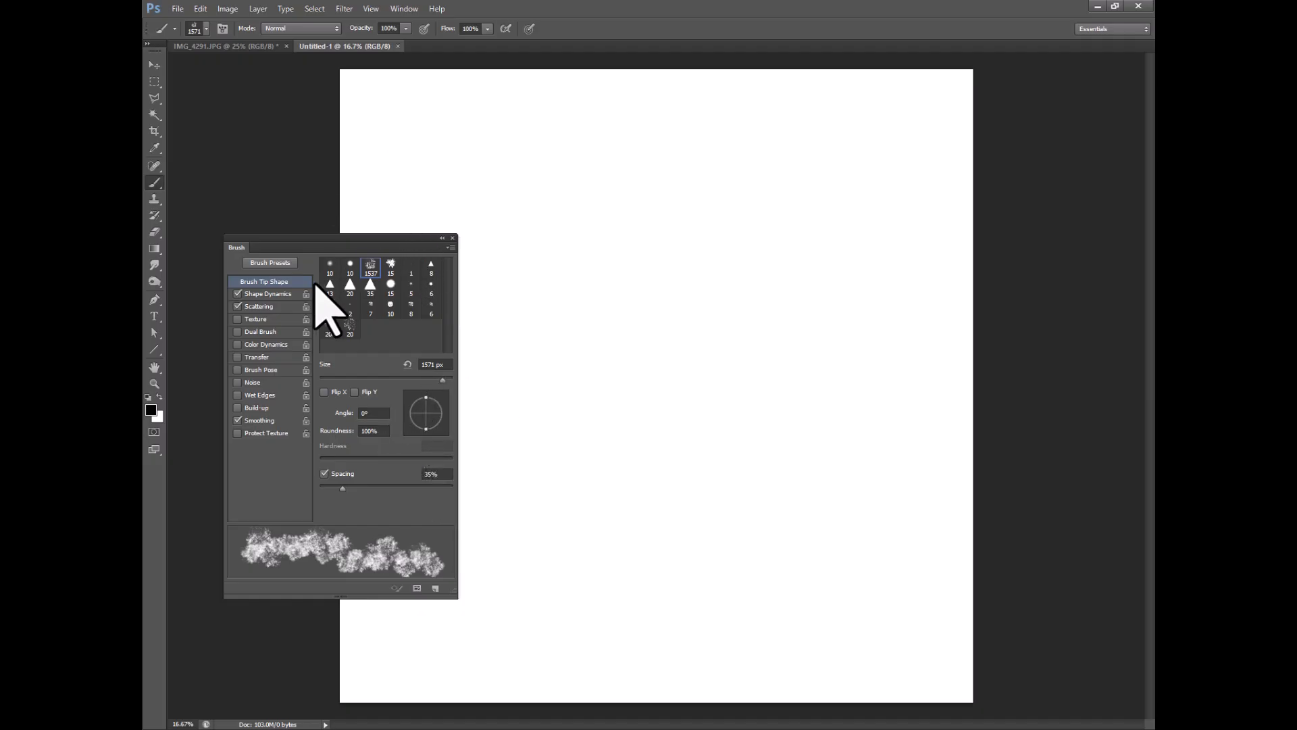
# Step: Save the configured splatter as a new brush preset and check it in the preset picker
pyautogui.click(269, 153)
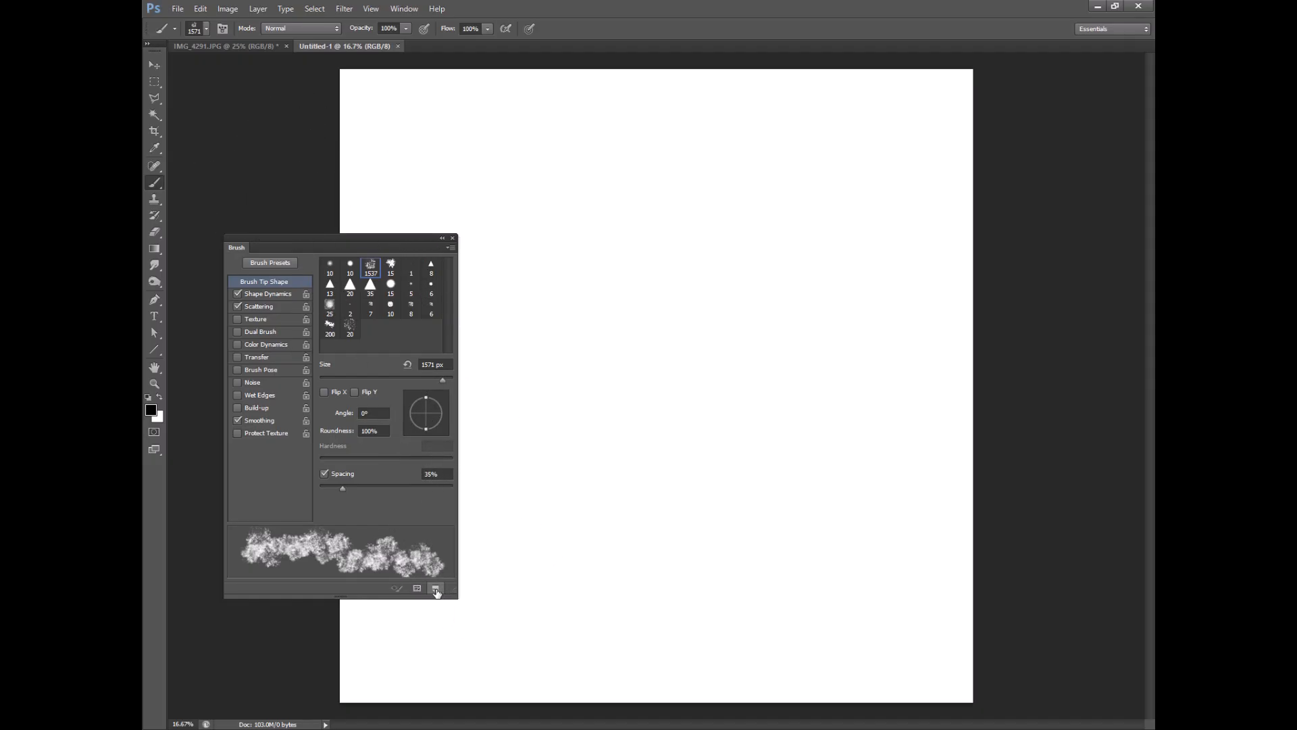
pyautogui.click(435, 587)
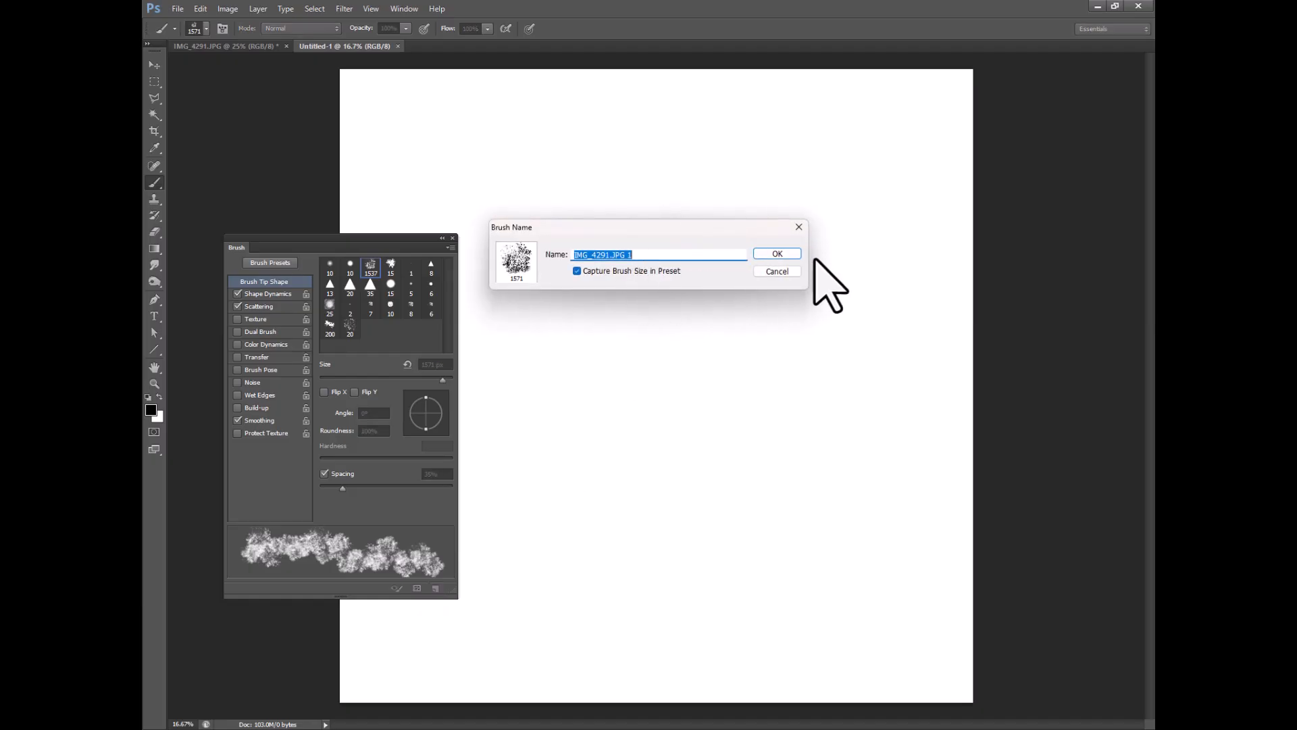
pyautogui.click(775, 254)
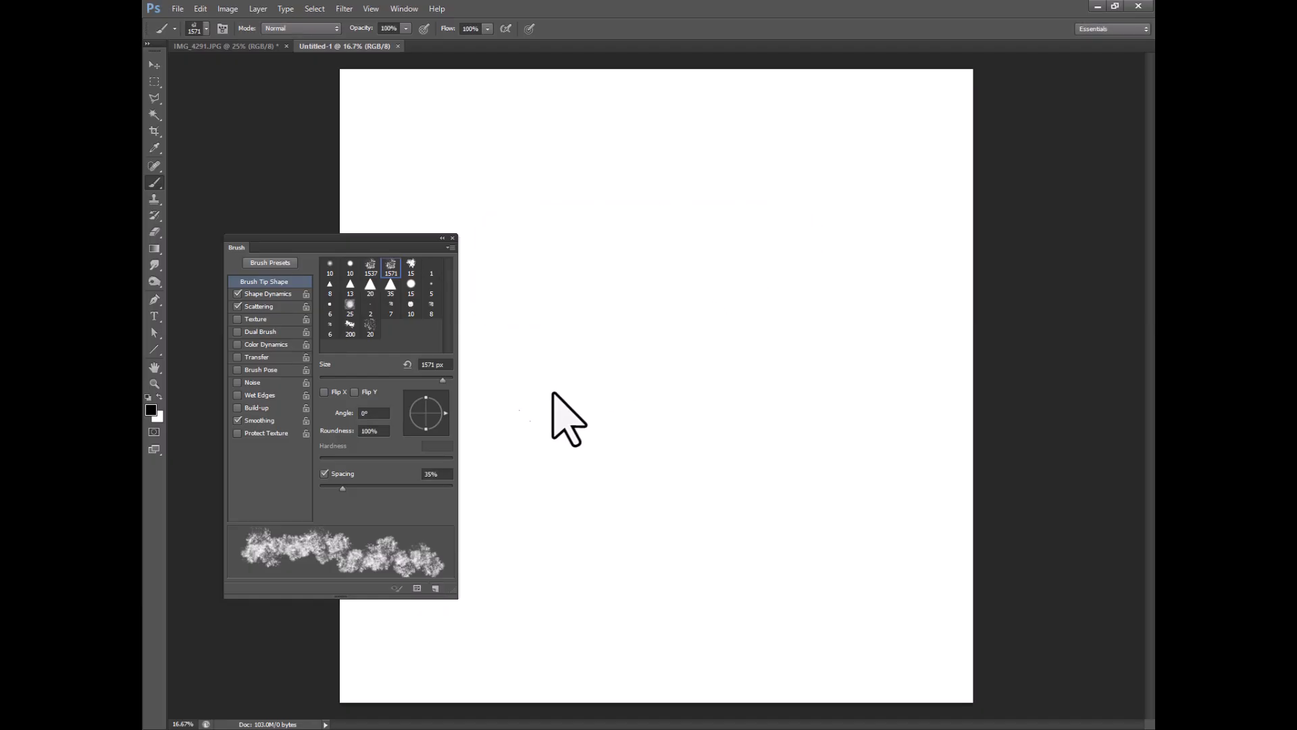
pyautogui.click(195, 29)
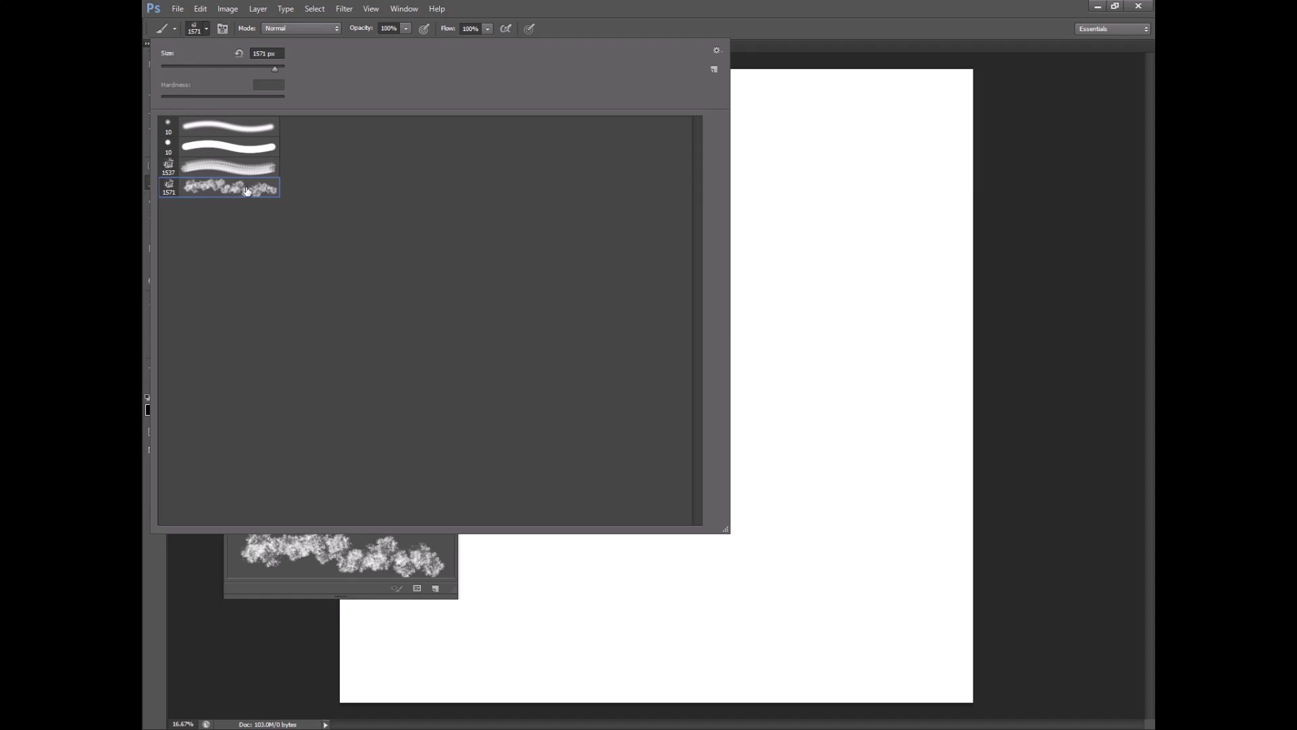
pyautogui.moveTo(541, 212)
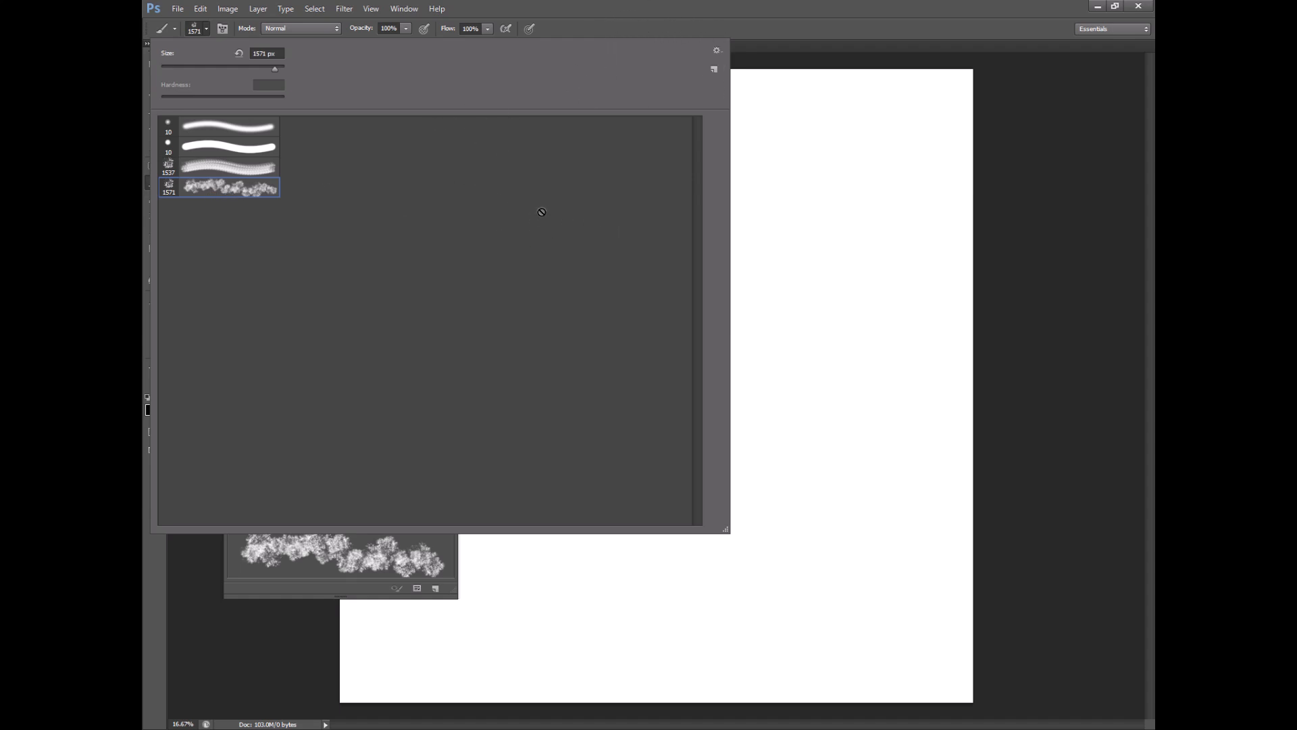